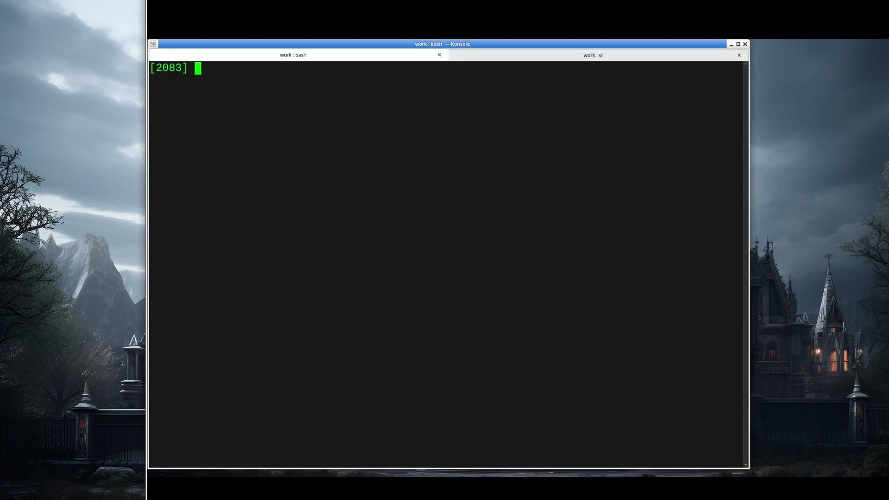
Step: Open simple.c in vi, correcting the mistyped file name first
text(vi sijp)
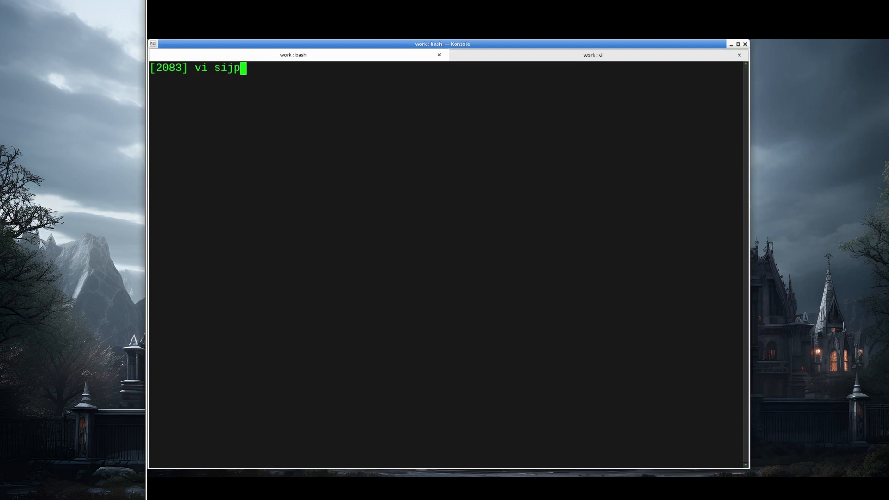
key(BackSpace)
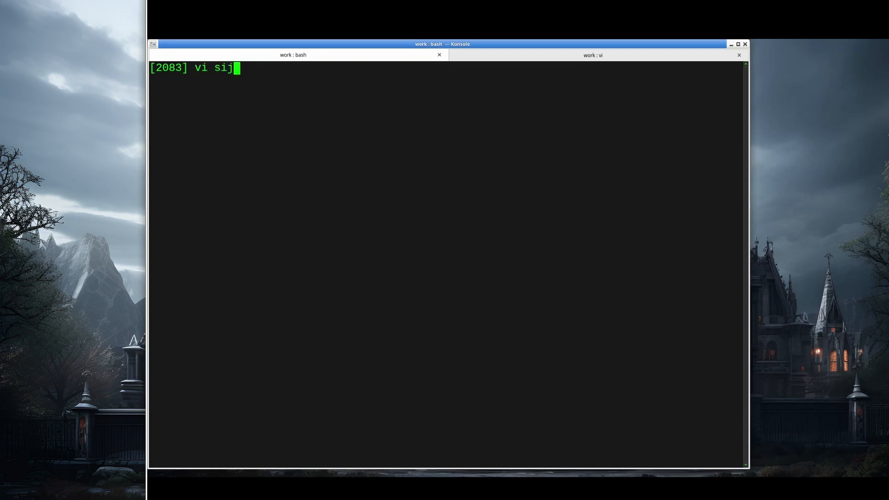
text(mple.c)
key(Return)
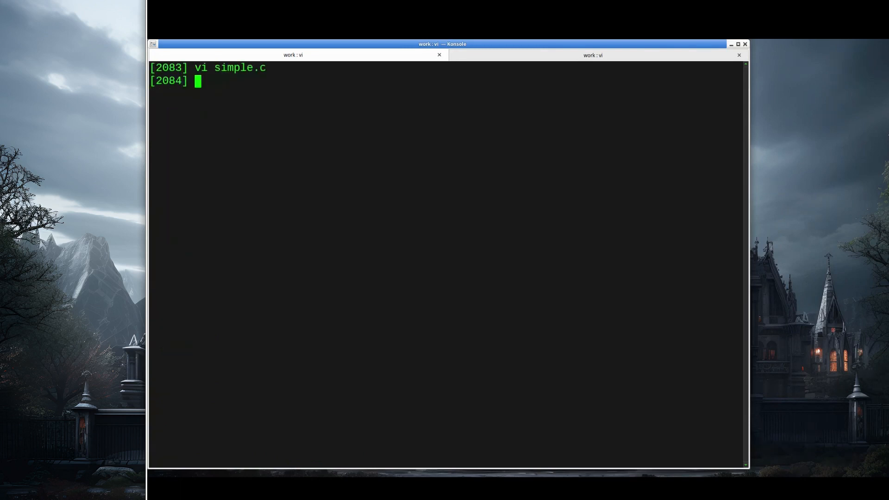
Step: Compile simple.c with gcc -pg -o simple, run it, and point out gmon.out in the listing
text(gcc)
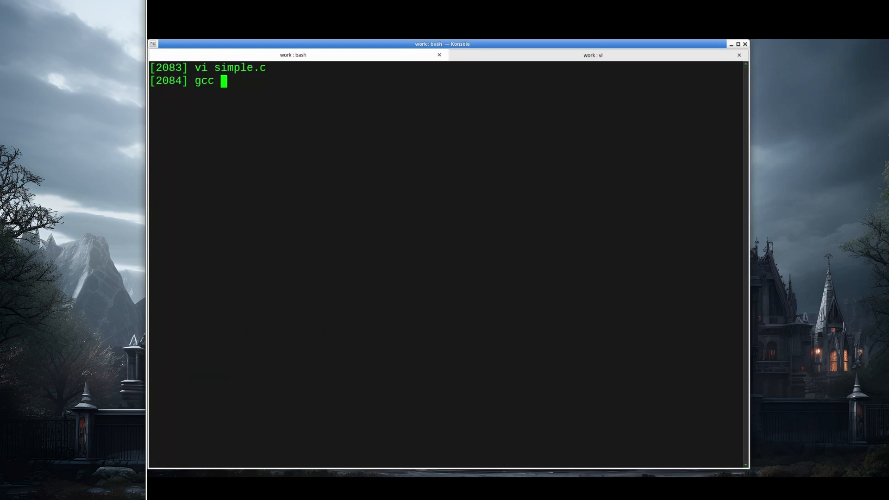
text(-pg)
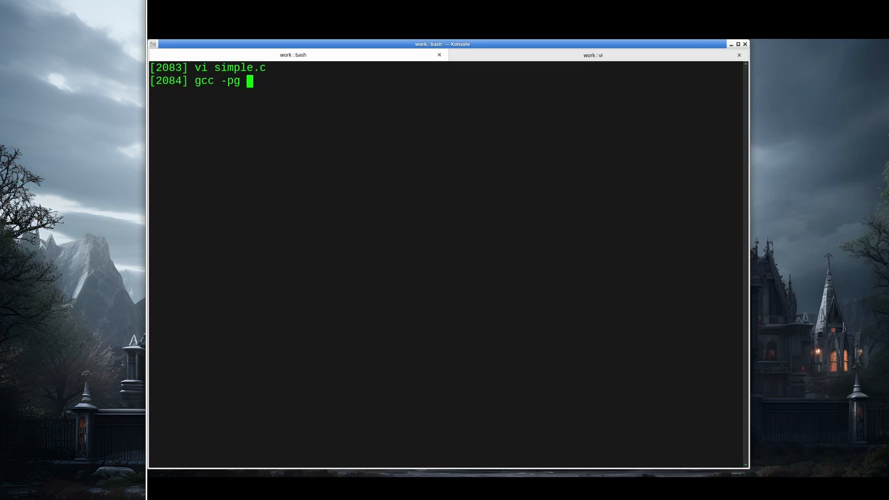
text(-o simple)
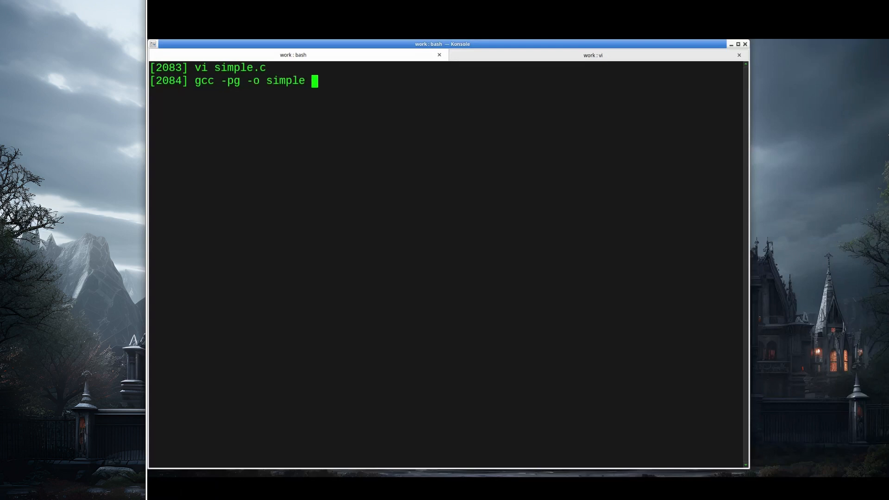
text(simp)
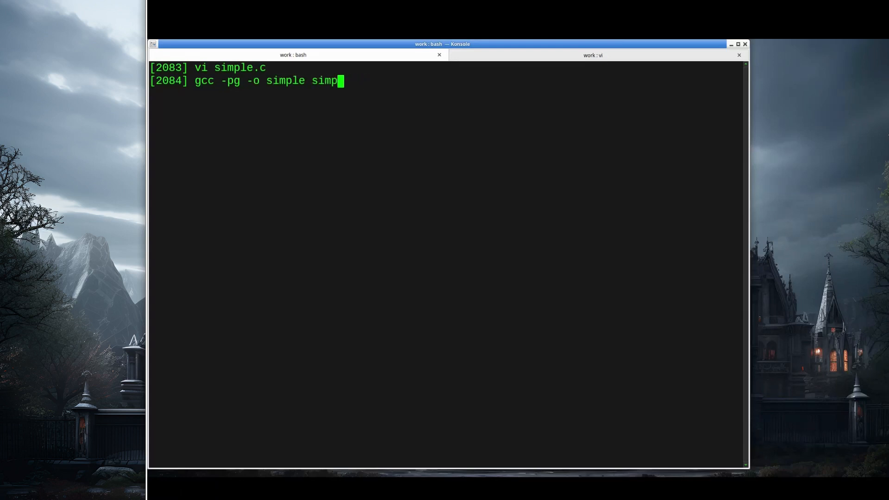
key(Return)
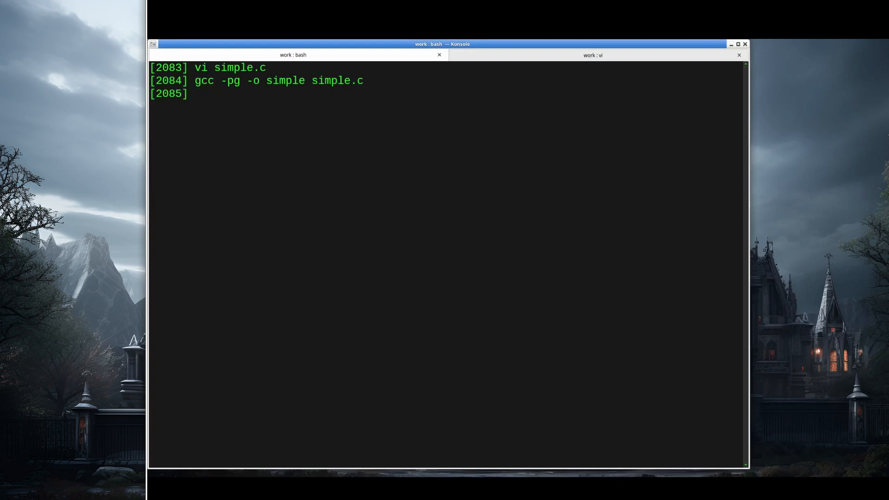
key(Return)
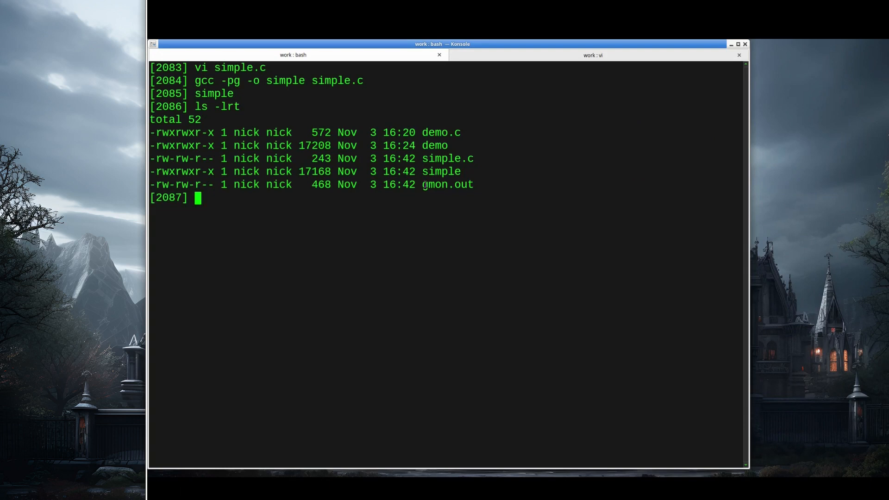
double_click(447, 184)
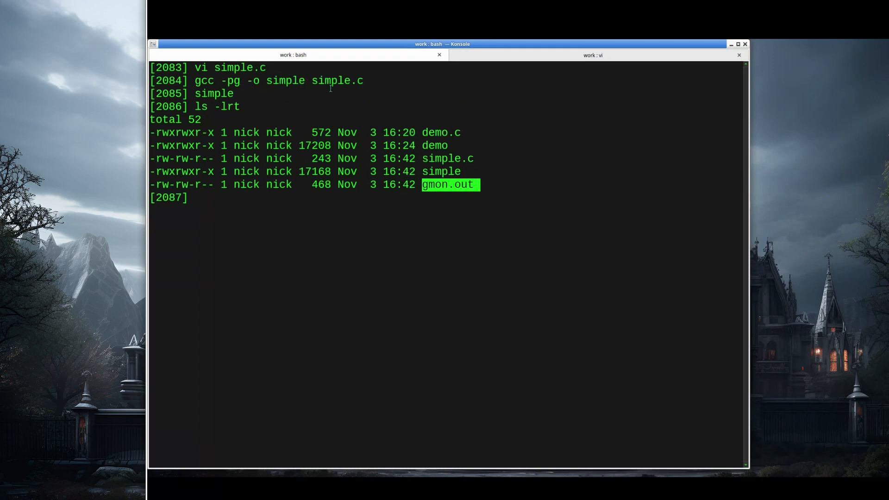
Step: Look at gmon.out in vi
text(vi)
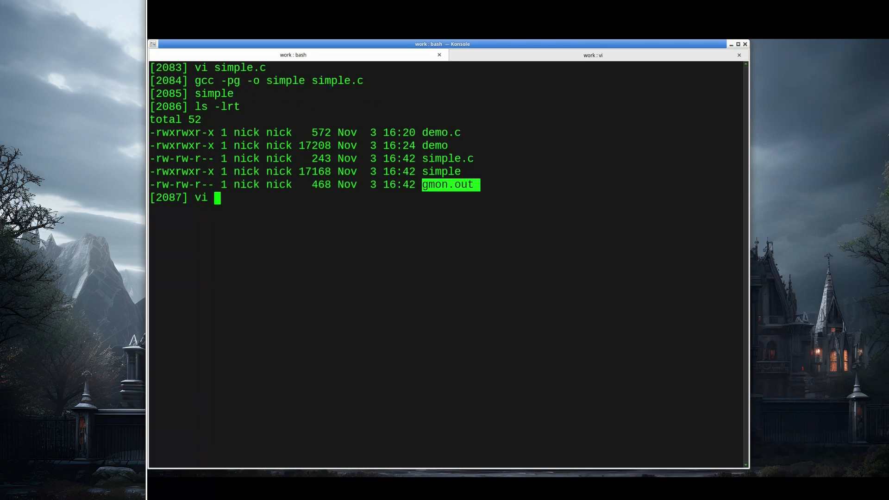
text(gmon.out)
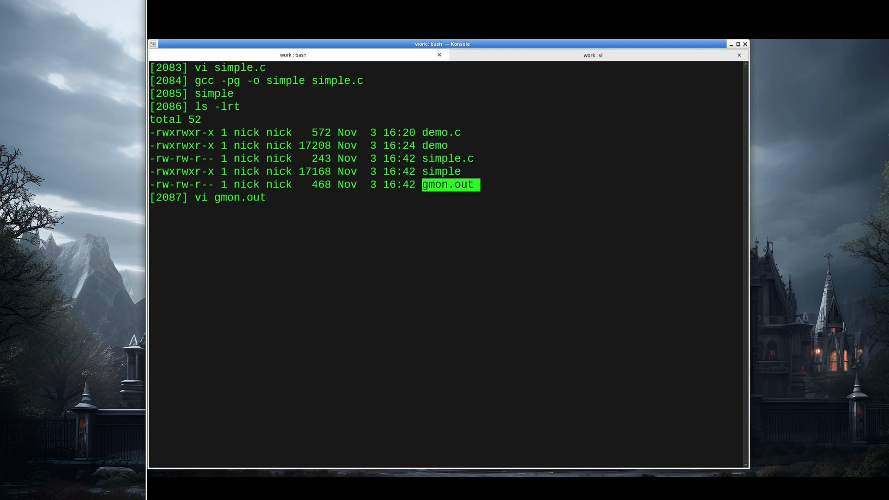
key(Return)
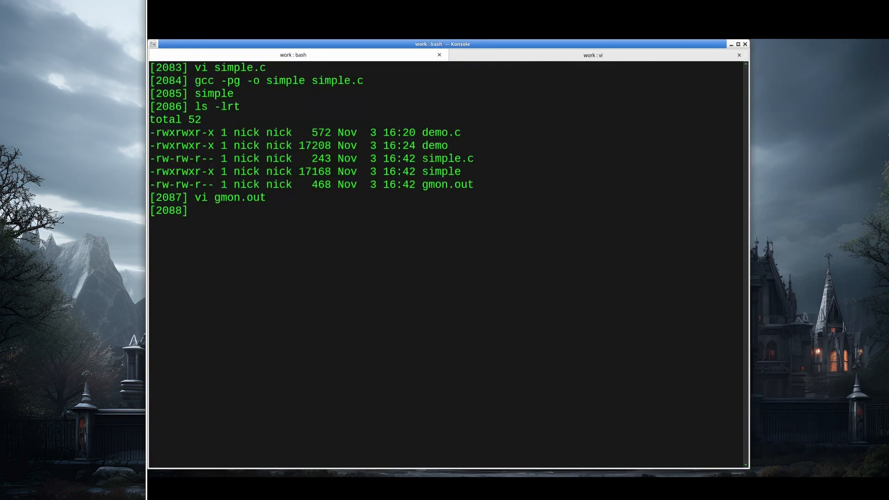
Step: Read through the gprof manual page
text(man p)
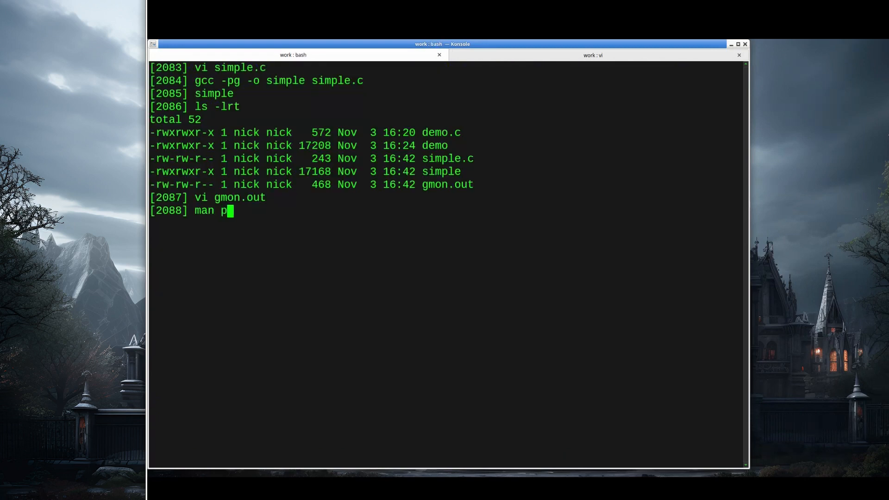
text(rof)
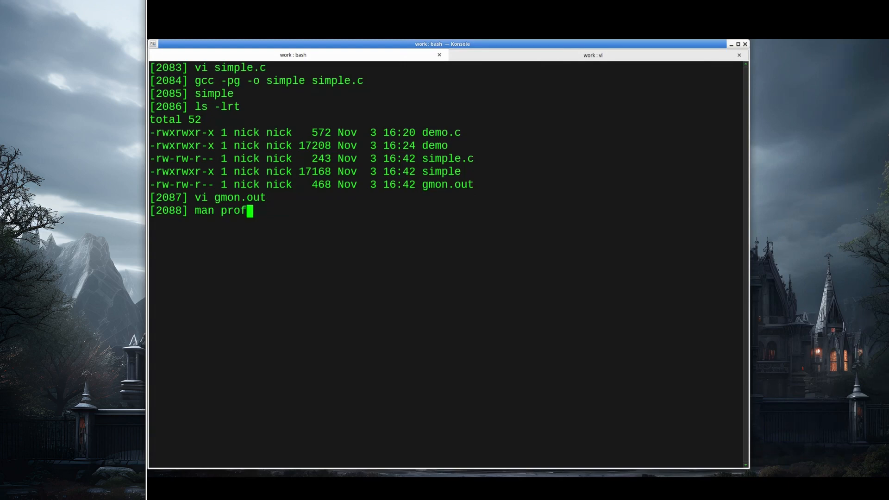
key(Return)
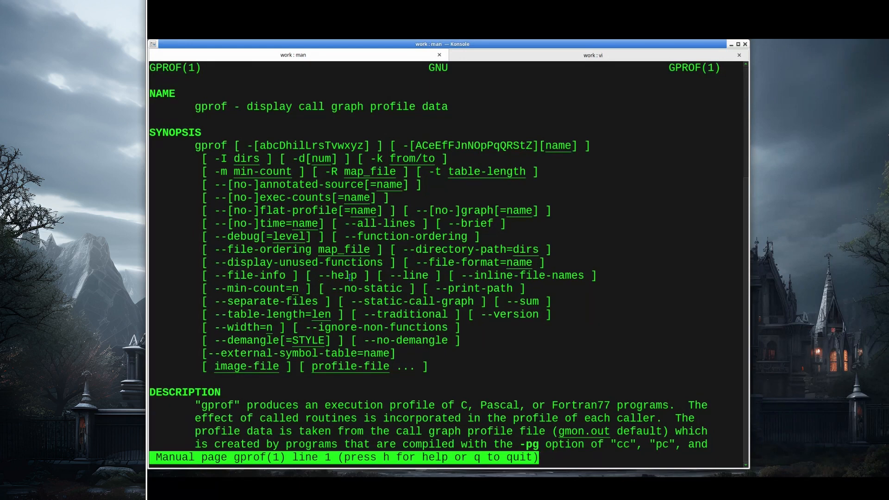
scroll(down, 3)
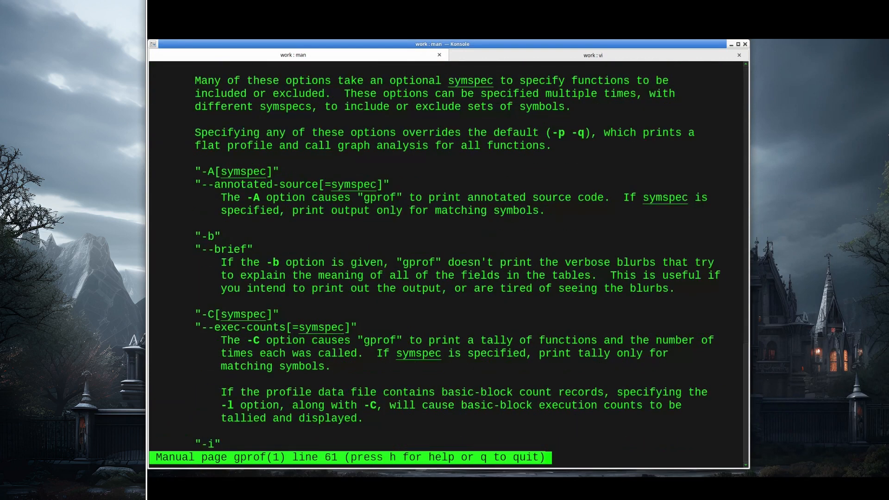
scroll(down, 3)
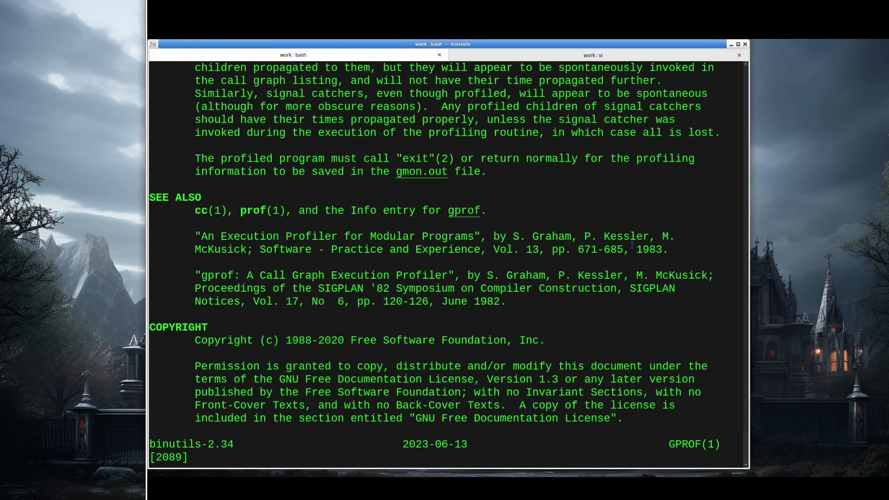
Step: Run gprof simple gmon.out and bring the flat profile (sub3 50000, sub2 500, sub1 10 calls) into view
text(gprof)
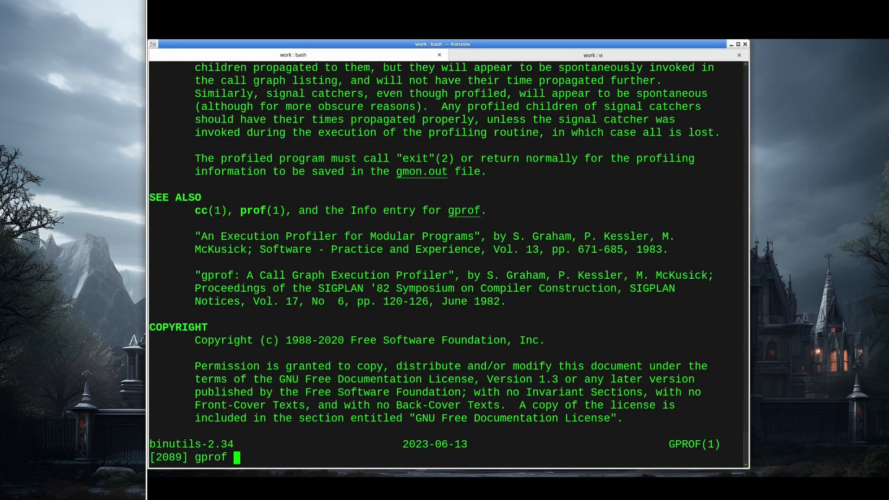
text(simple)
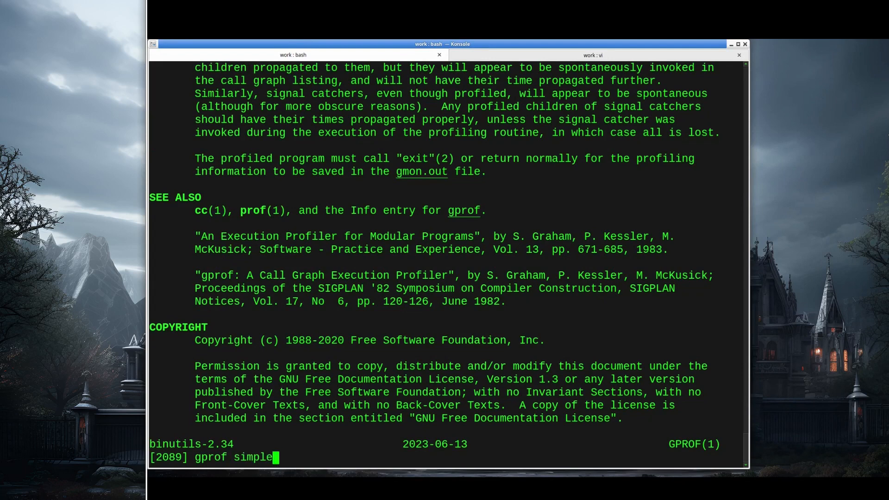
text(gmon.out)
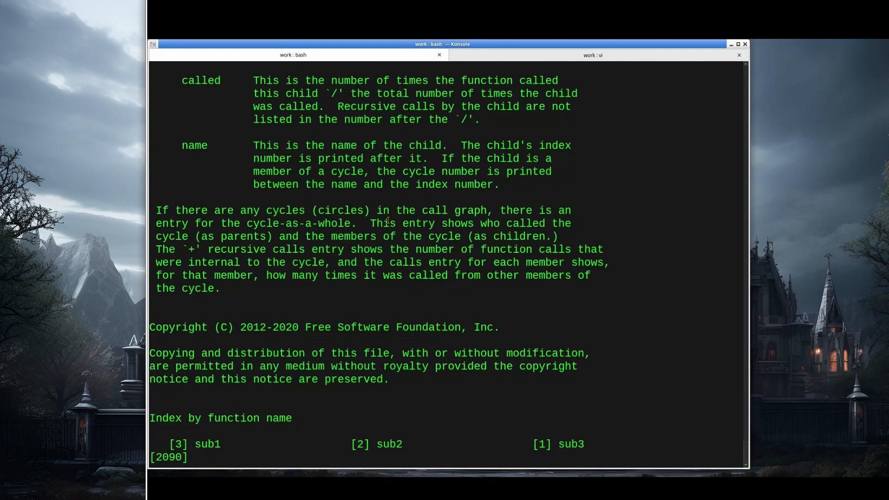
scroll(up, 3)
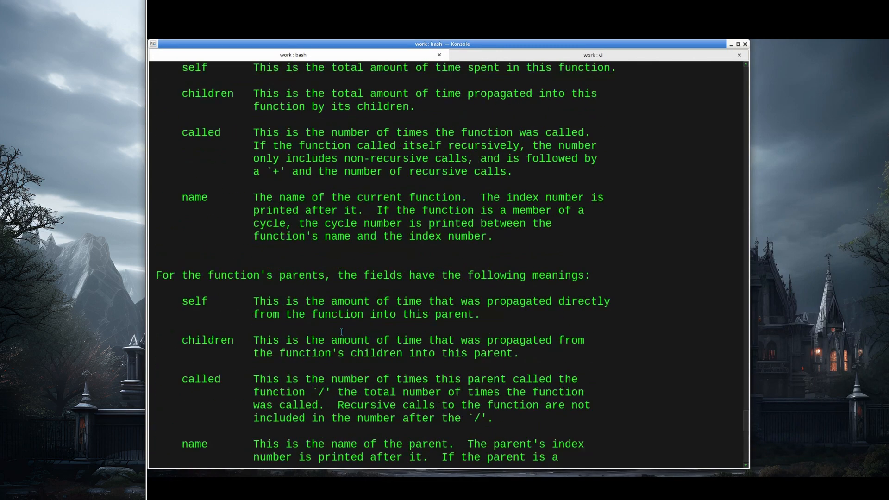
scroll(up, 3)
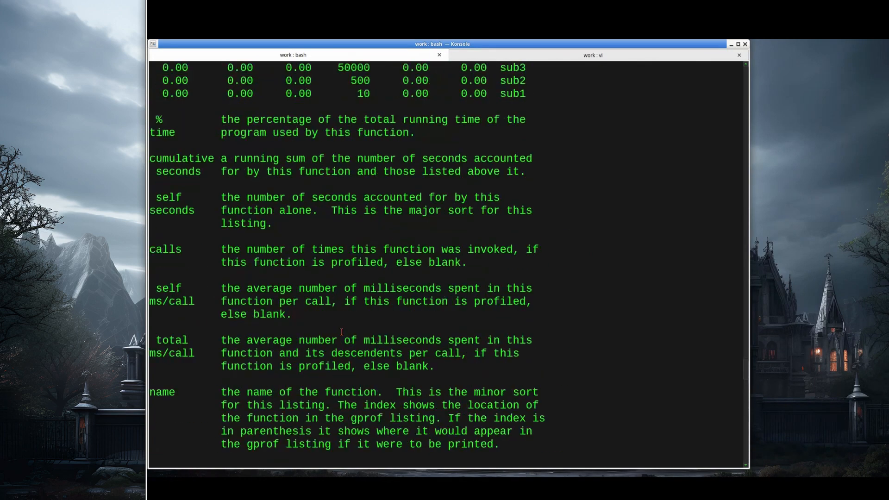
scroll(up, 3)
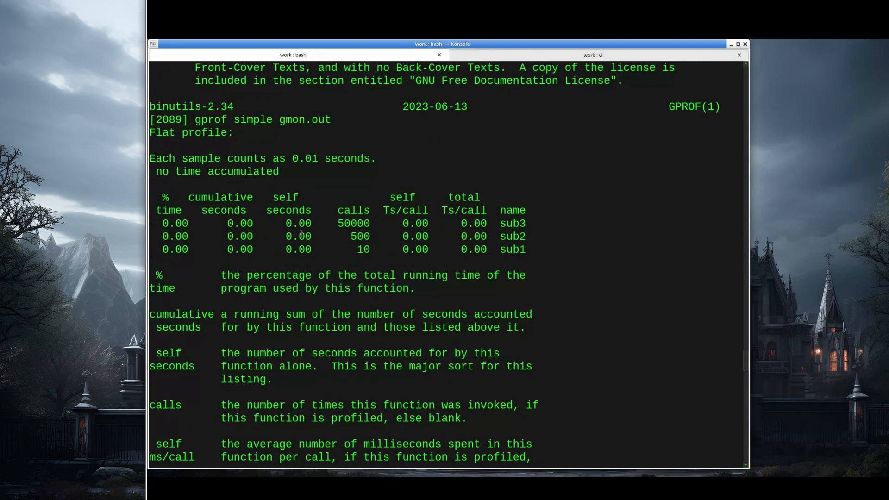
mouse_move(530, 250)
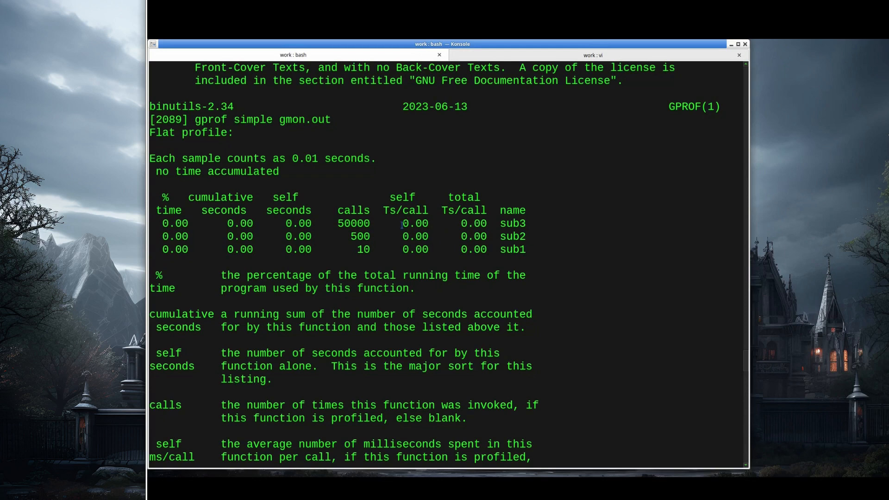
mouse_move(426, 249)
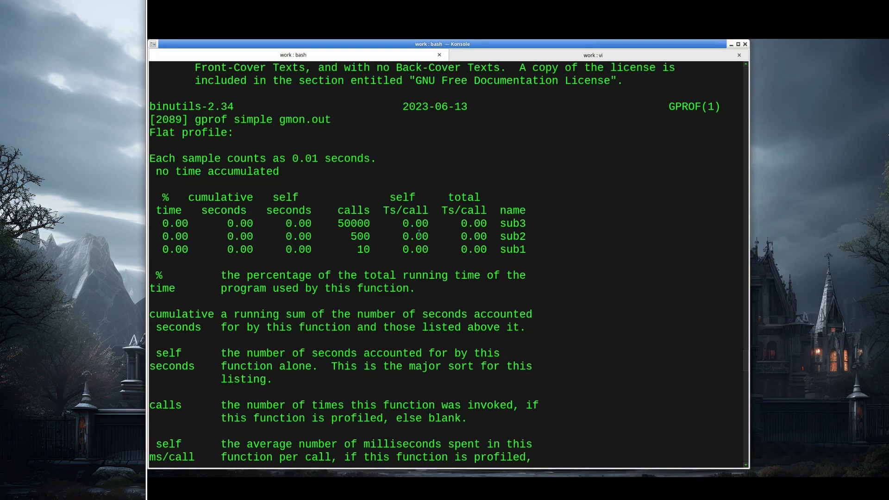
scroll(down, 3)
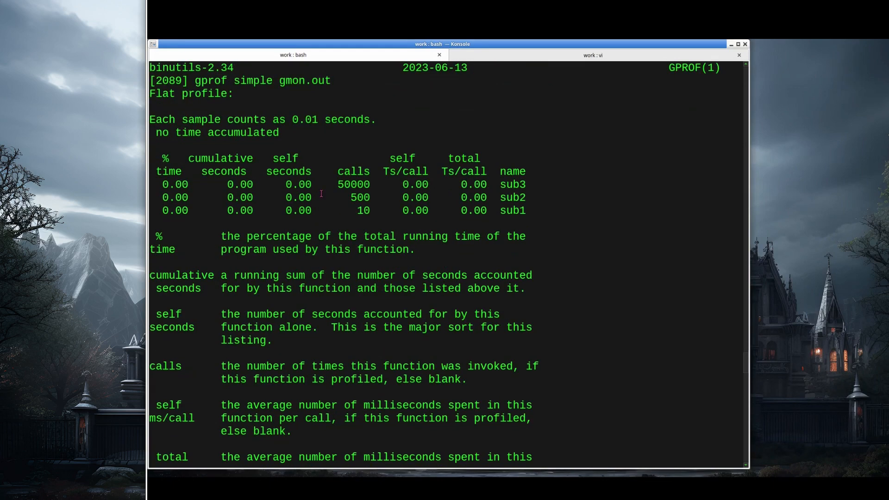
scroll(down, 3)
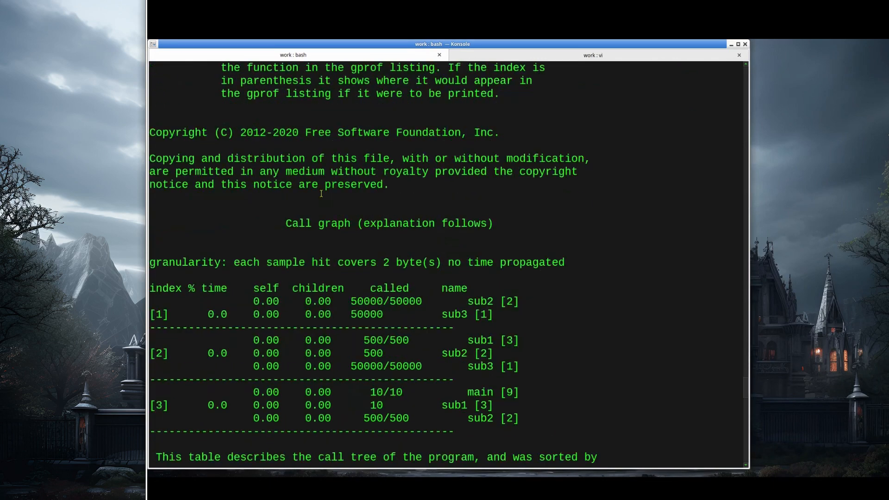
scroll(down, 3)
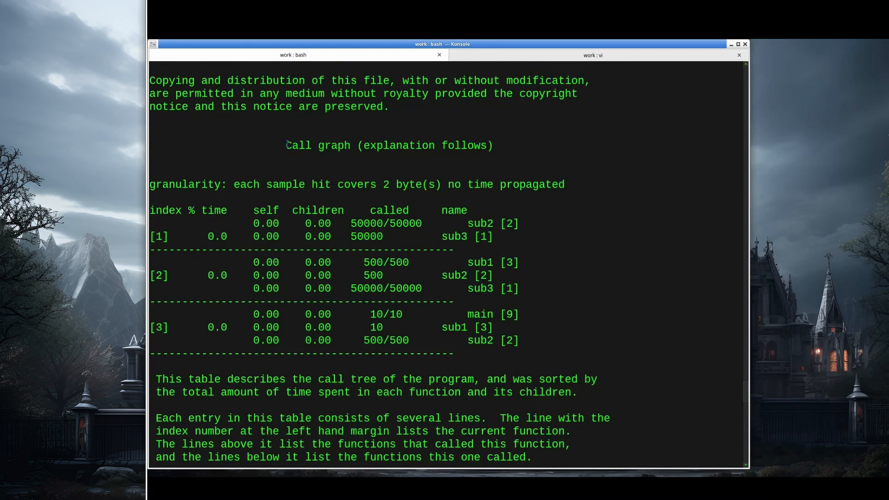
scroll(down, 3)
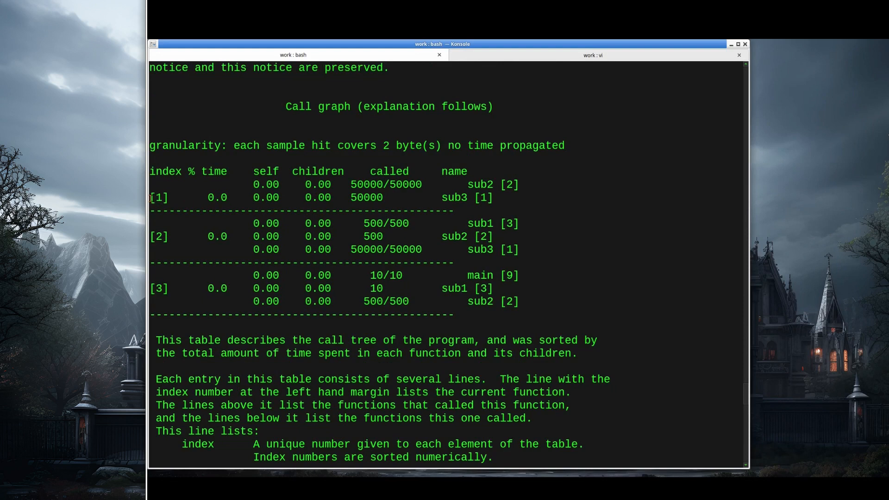
mouse_move(244, 297)
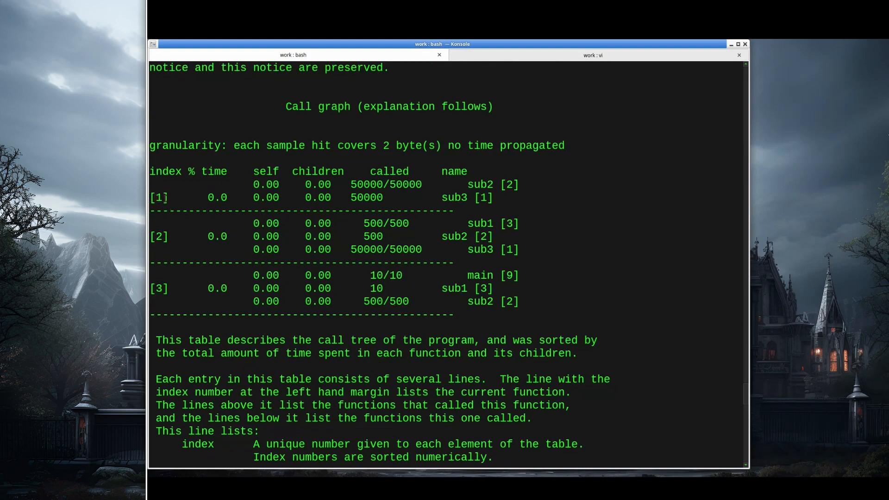
double_click(454, 197)
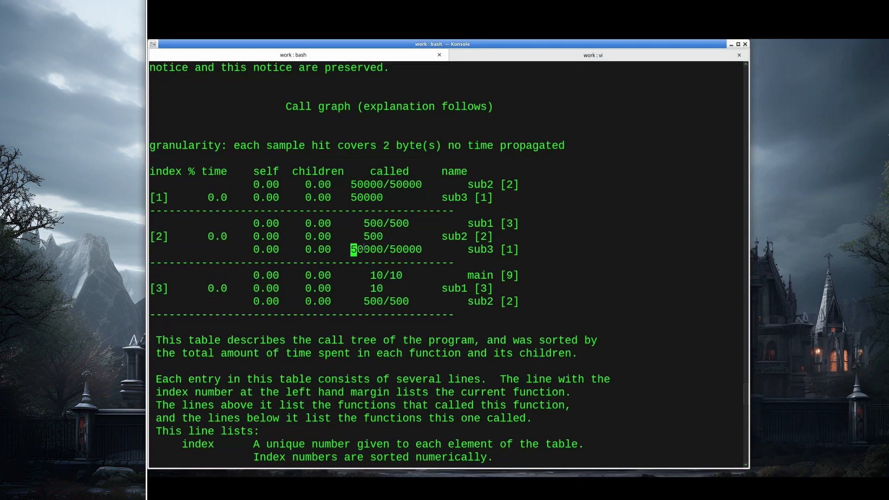
mouse_move(479, 250)
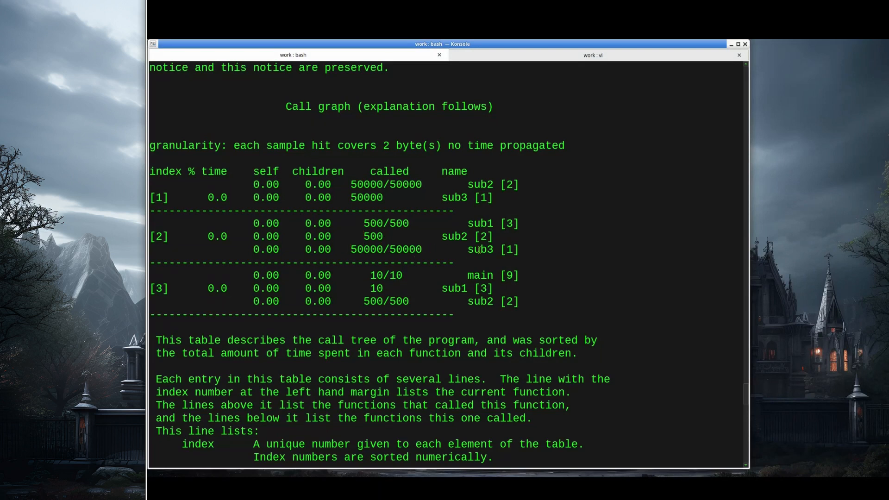
double_click(479, 249)
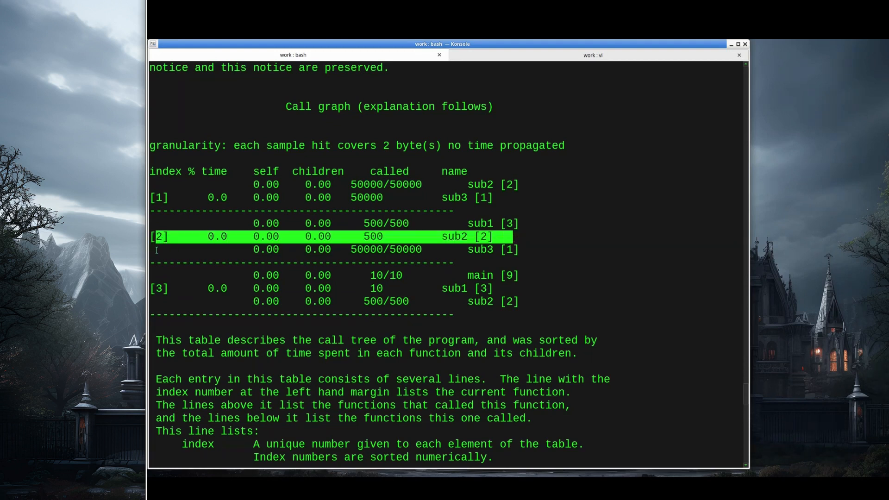
mouse_move(414, 237)
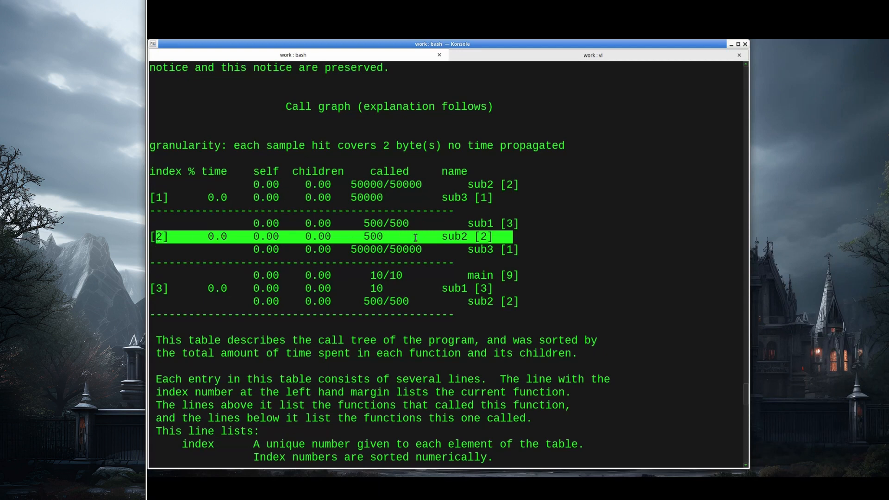
mouse_move(364, 218)
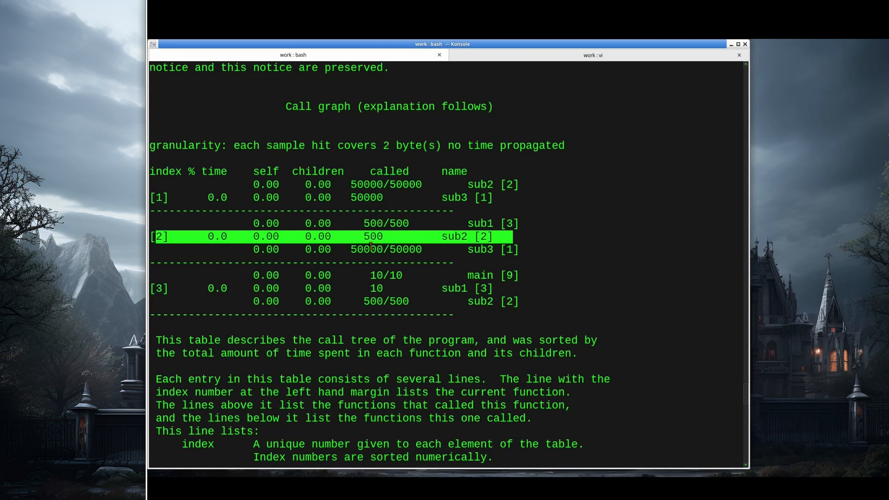
mouse_move(365, 236)
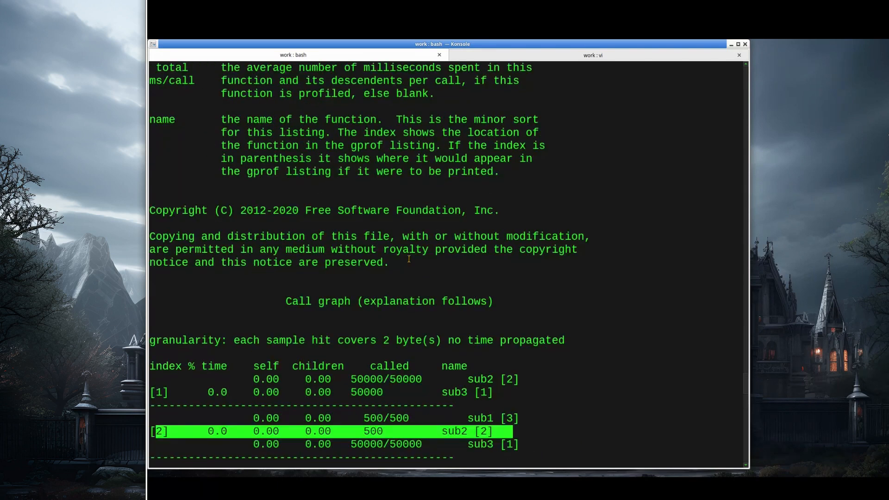
Step: Scroll the gprof report back up toward the flat profile
scroll(up, 3)
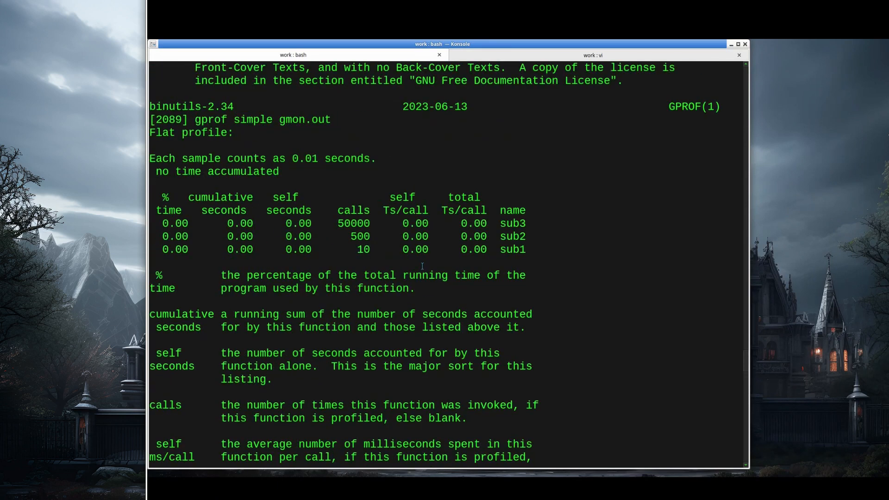
mouse_move(459, 239)
text(vi)
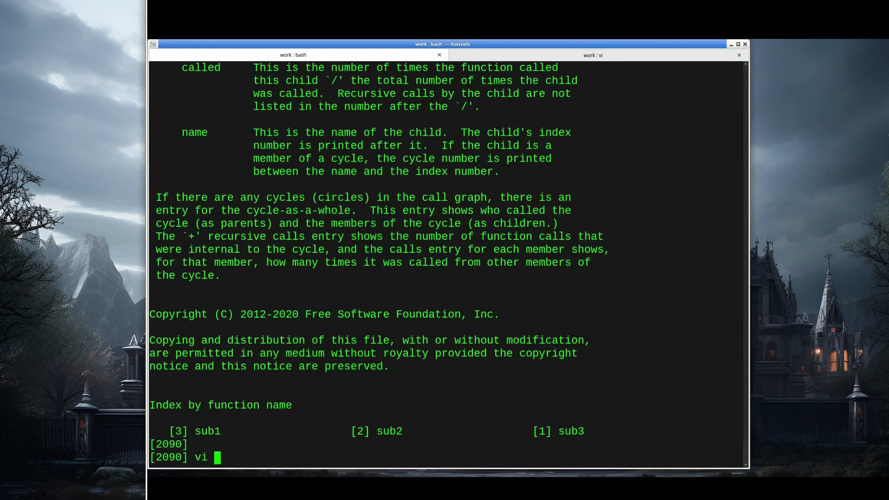
key(Return)
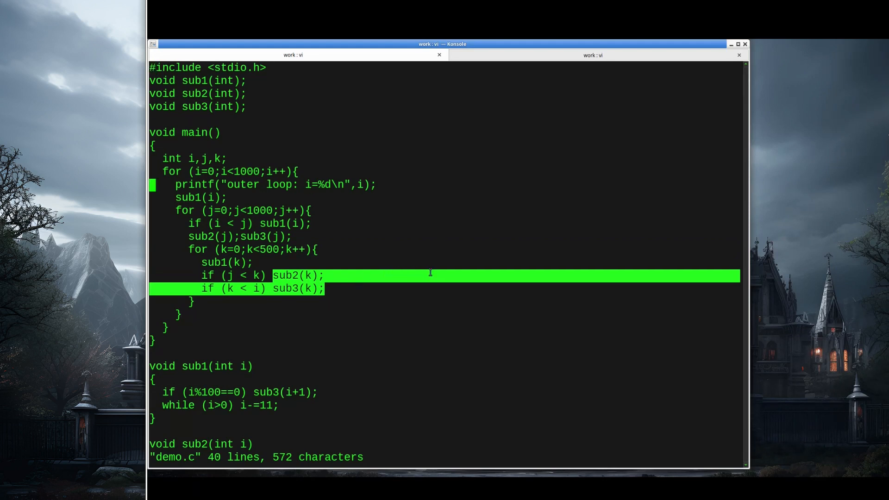
scroll(down, 3)
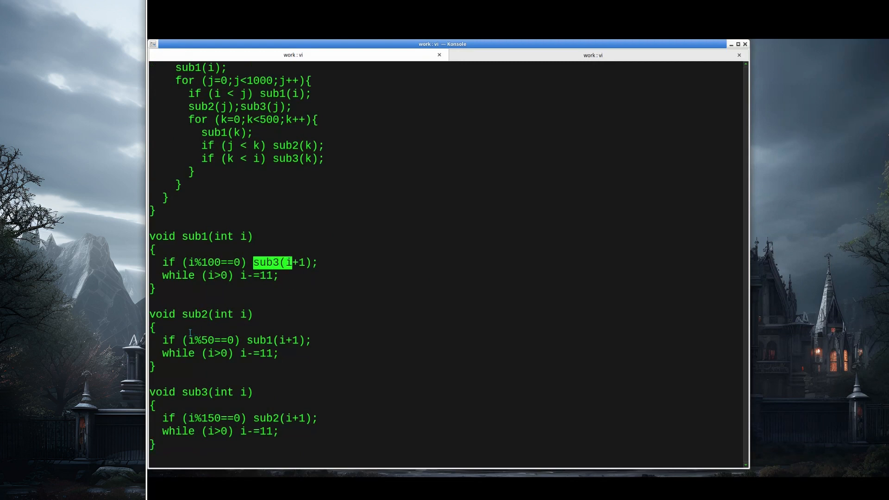
key(n)
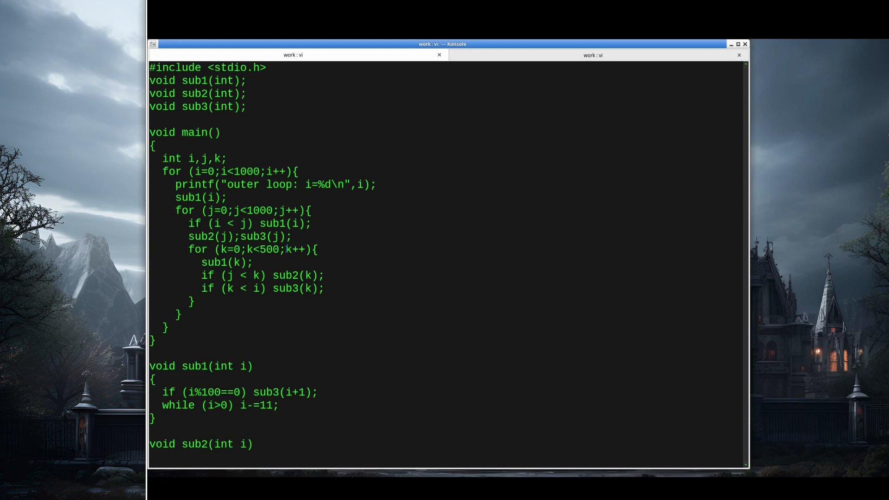
scroll(down, 3)
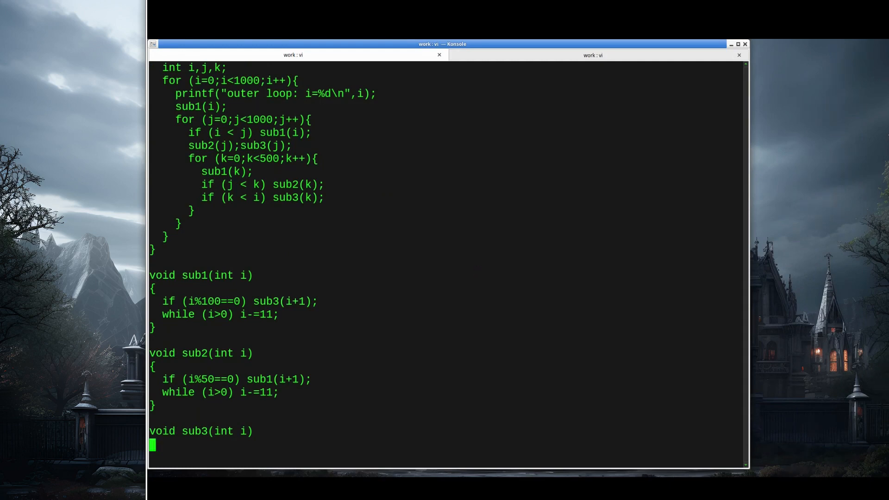
click(293, 55)
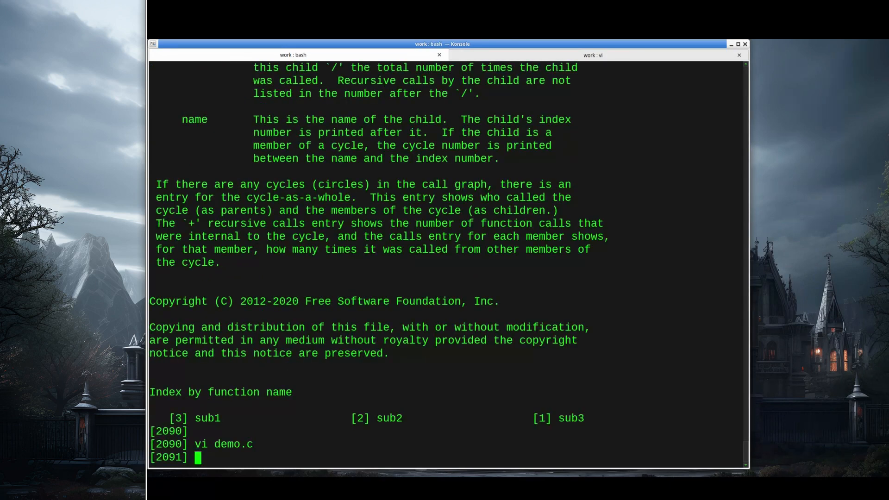
Step: Compile demo.c with gcc -pg into demo and run it, printing the outer loop counter
text(g)
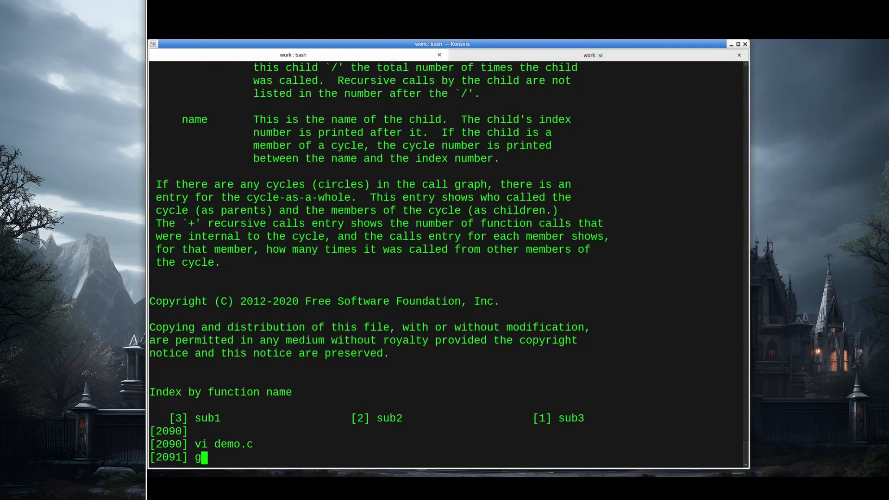
text(cc -pg)
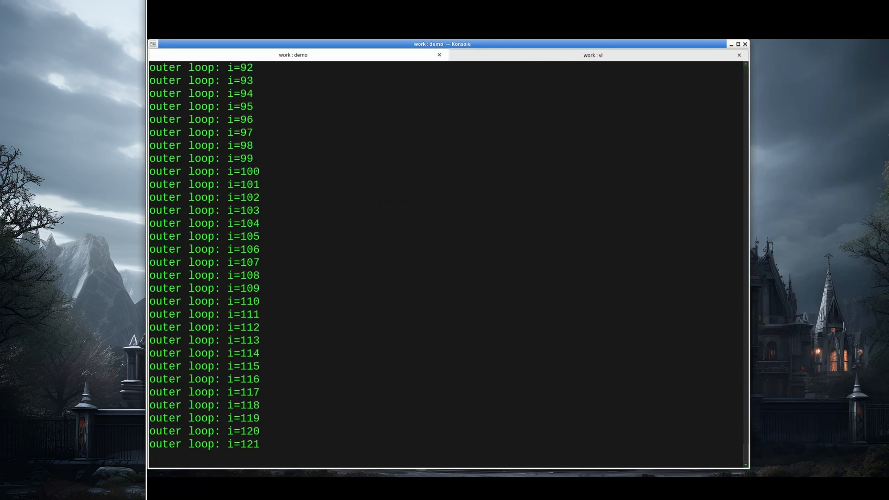
scroll(down, 3)
text(ls -lrt)
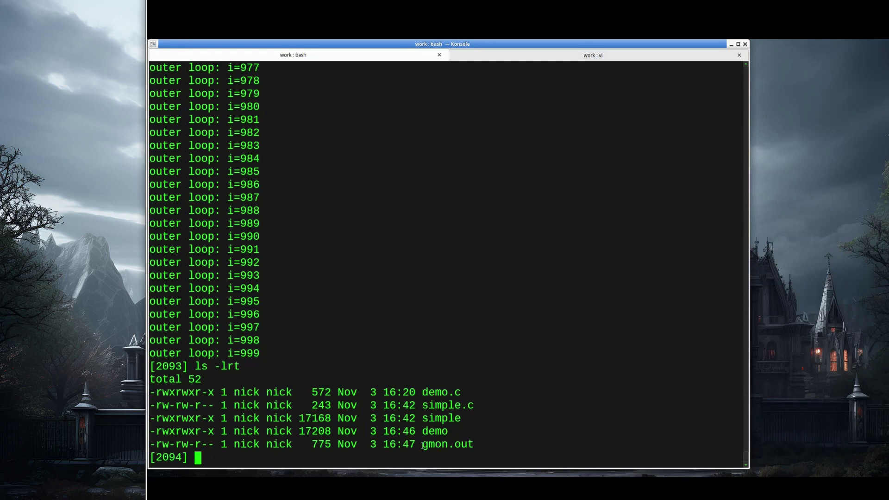
Step: Point out the fresh gmon.out, then run gprof demo gmon.out
double_click(447, 444)
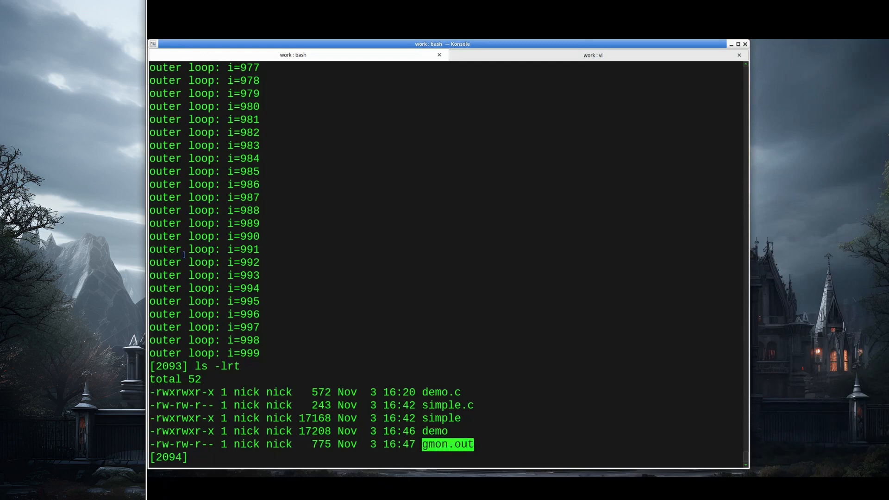
text(g)
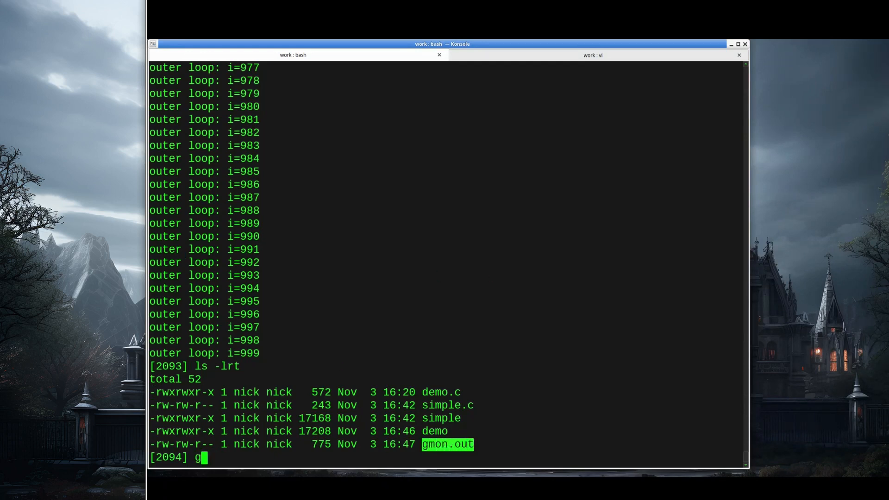
text(prof demo)
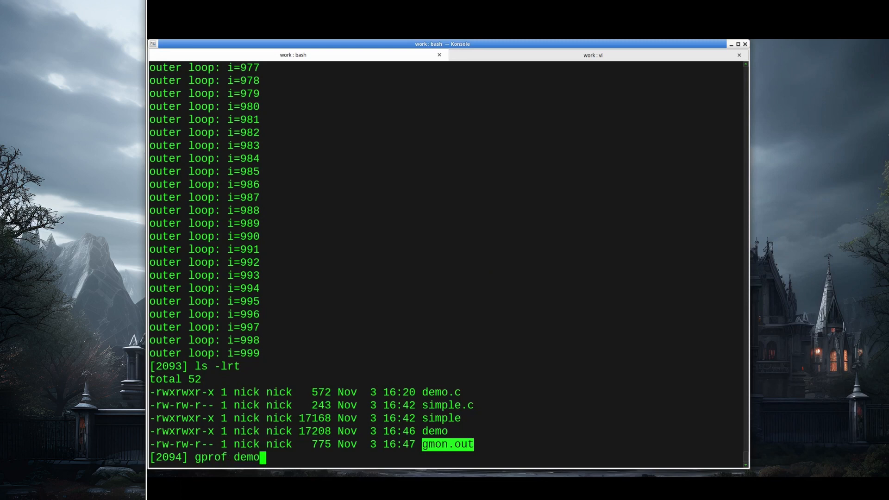
text(gmon.out)
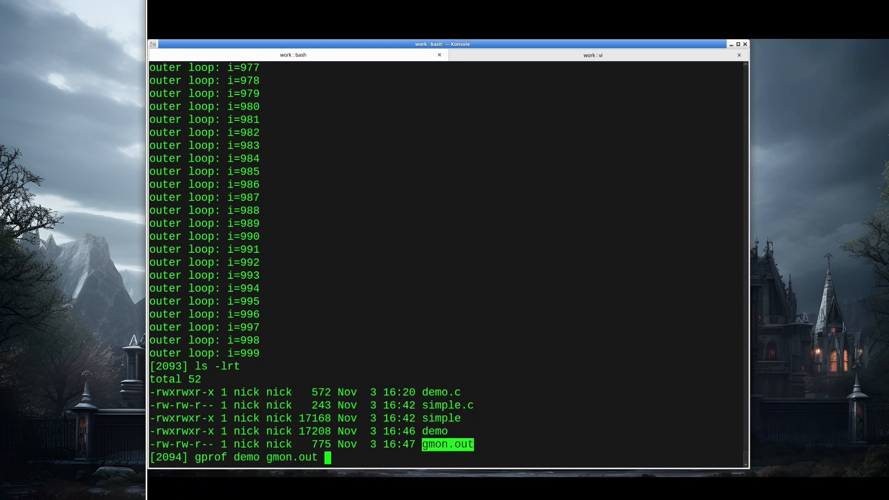
key(Return)
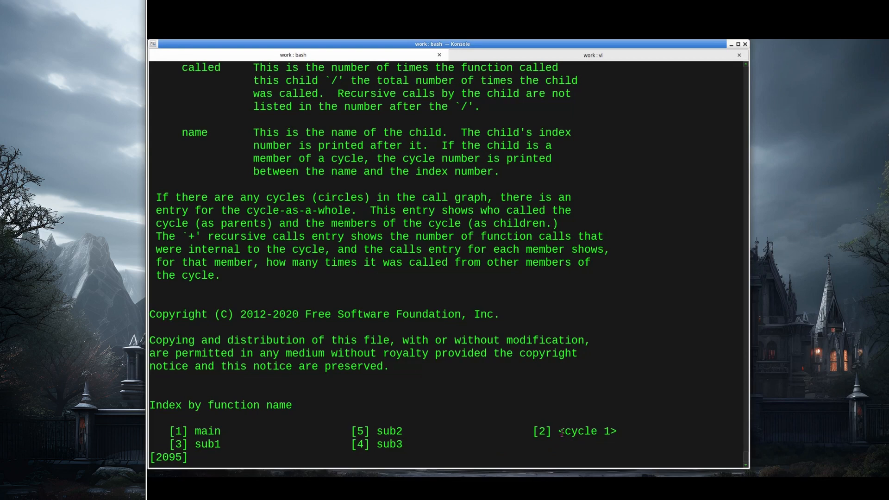
Step: Point out cycle 1 in the function index and scroll up toward the flat profile
double_click(584, 431)
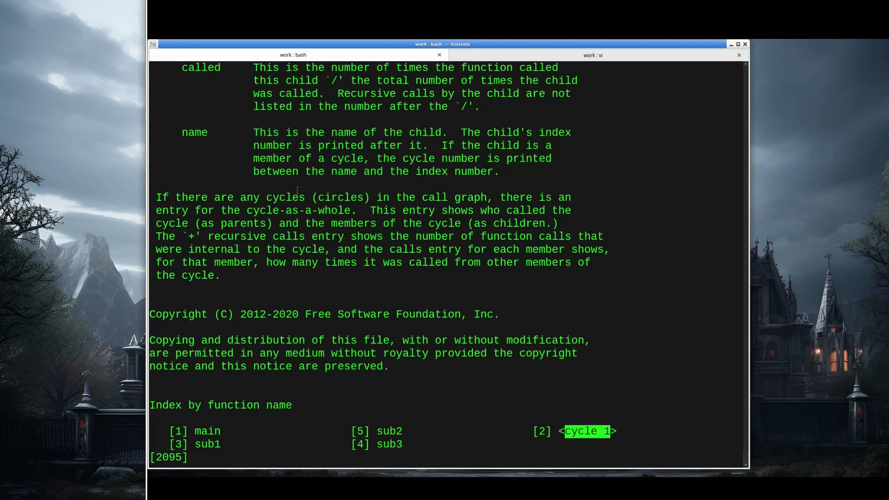
key(n)
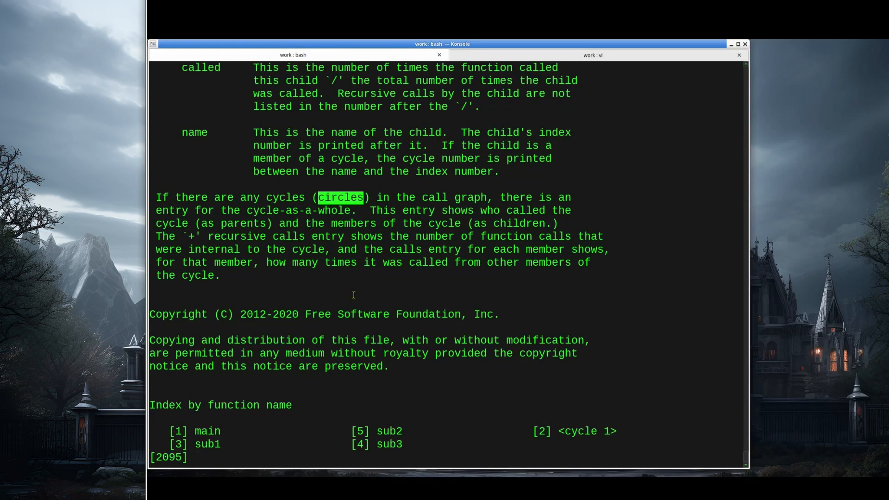
scroll(up, 3)
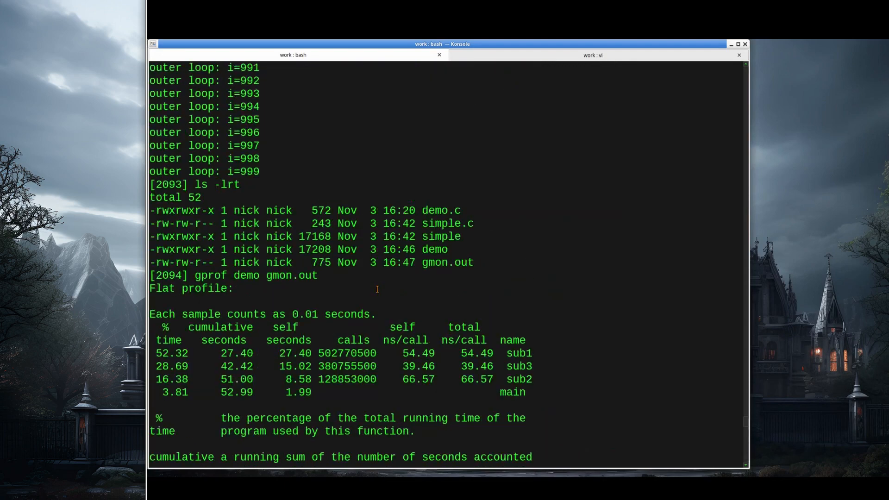
scroll(down, 3)
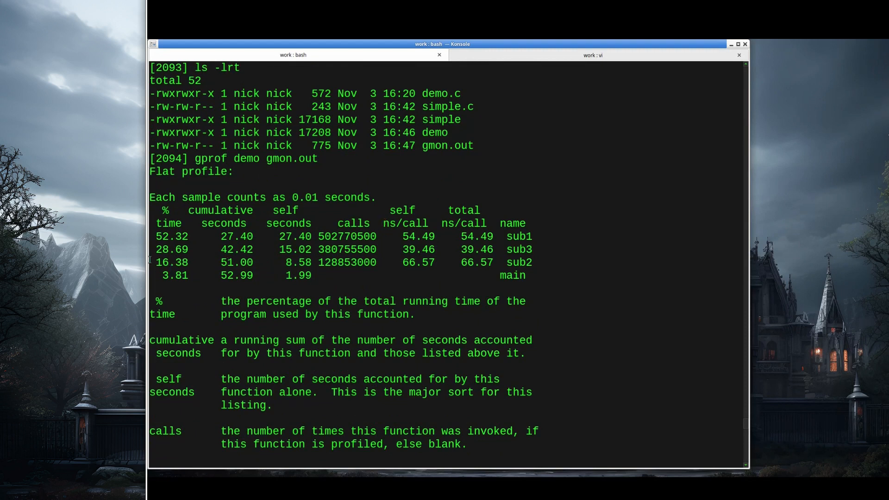
double_click(236, 236)
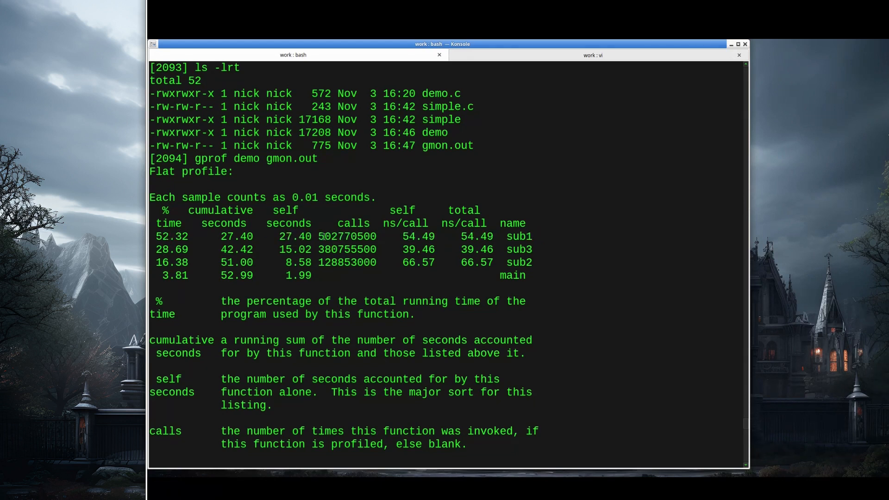
double_click(347, 236)
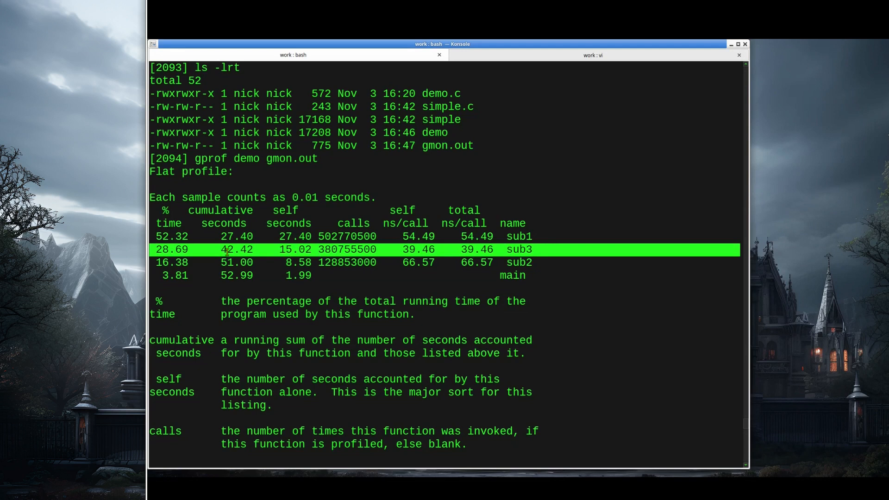
mouse_move(173, 249)
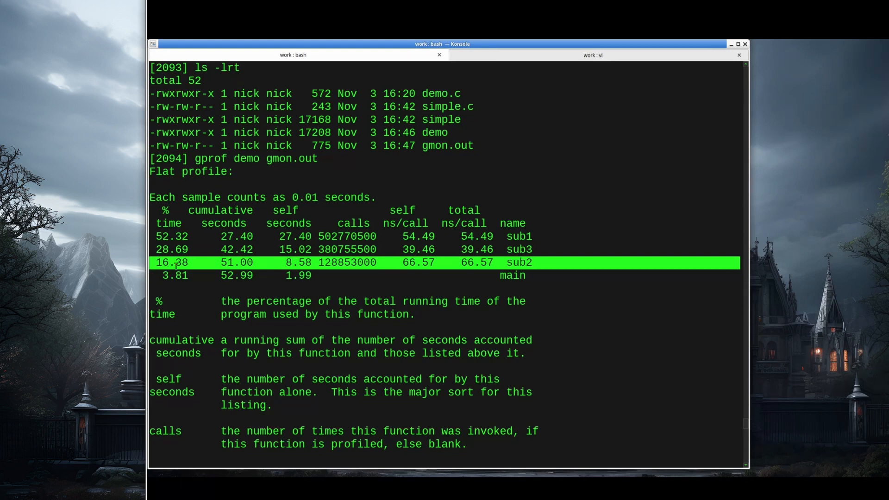
mouse_move(380, 263)
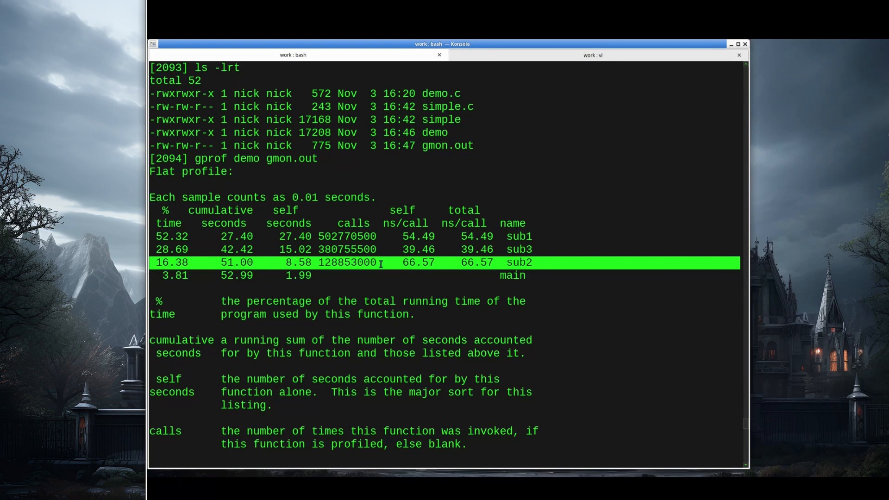
mouse_move(396, 269)
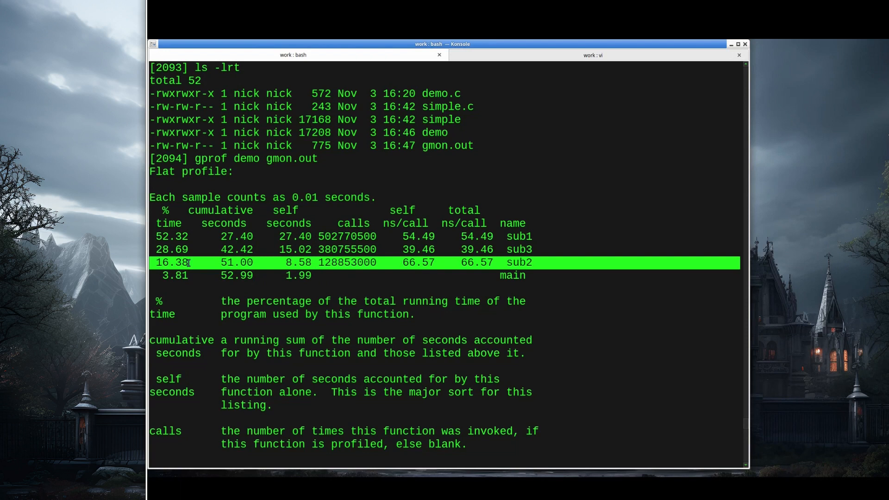
mouse_move(397, 245)
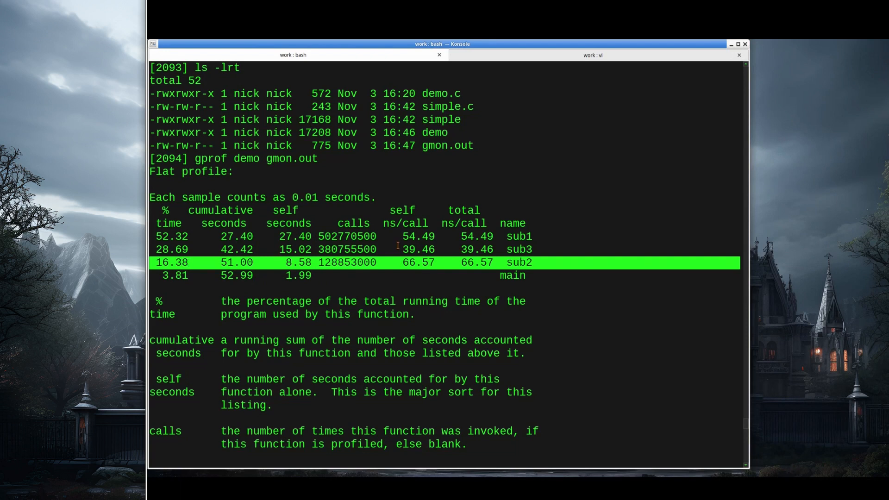
mouse_move(403, 235)
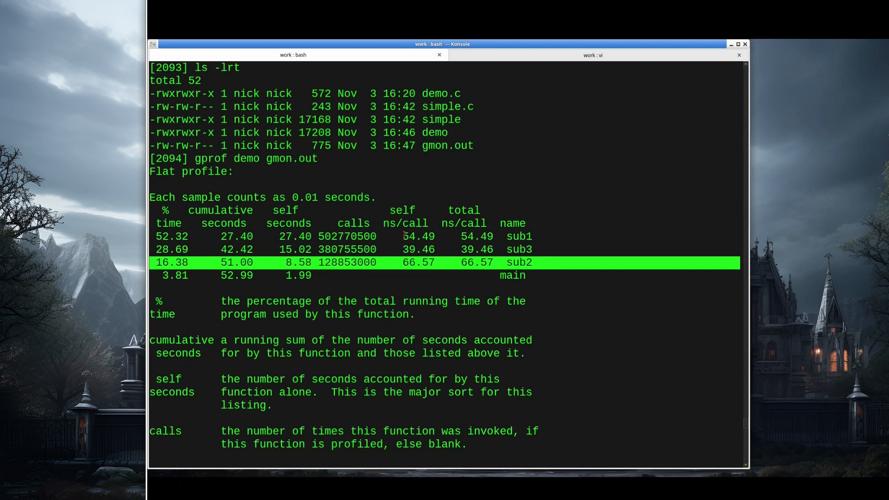
mouse_move(193, 236)
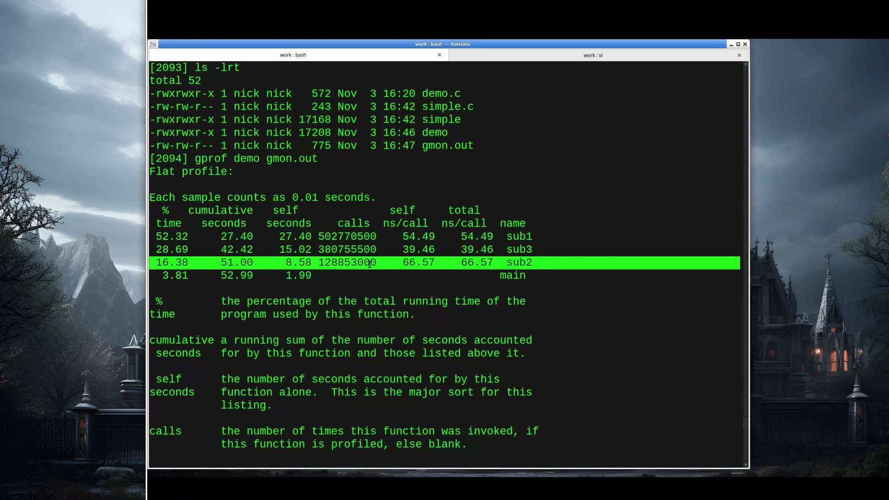
mouse_move(404, 262)
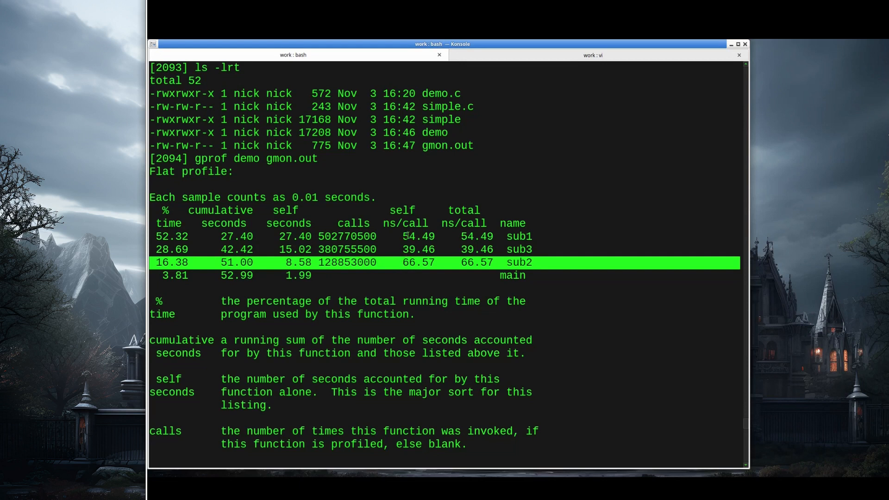
mouse_move(411, 262)
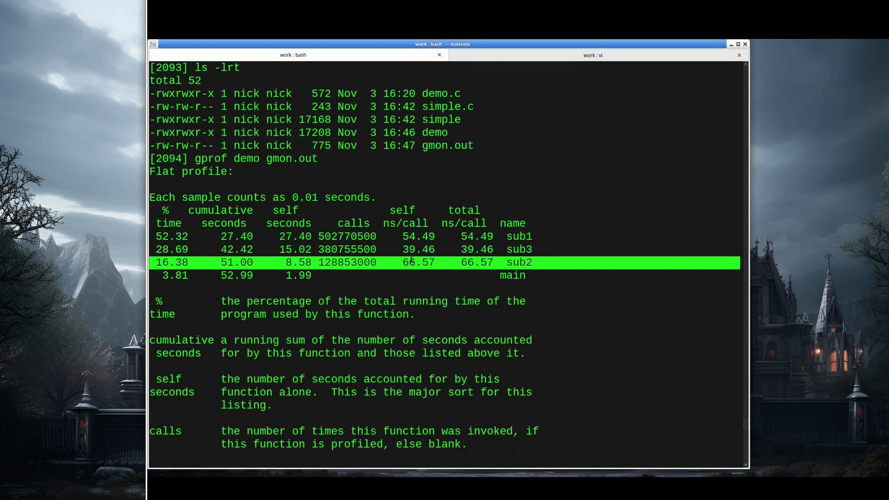
click(511, 276)
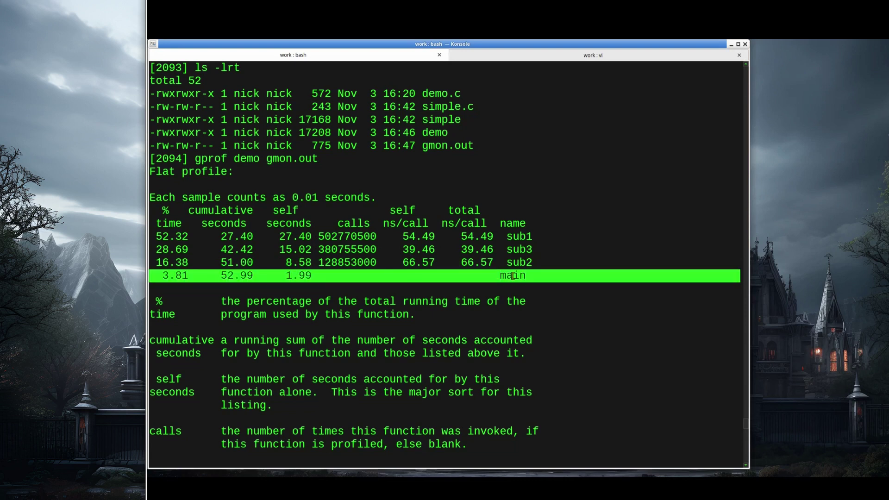
mouse_move(167, 303)
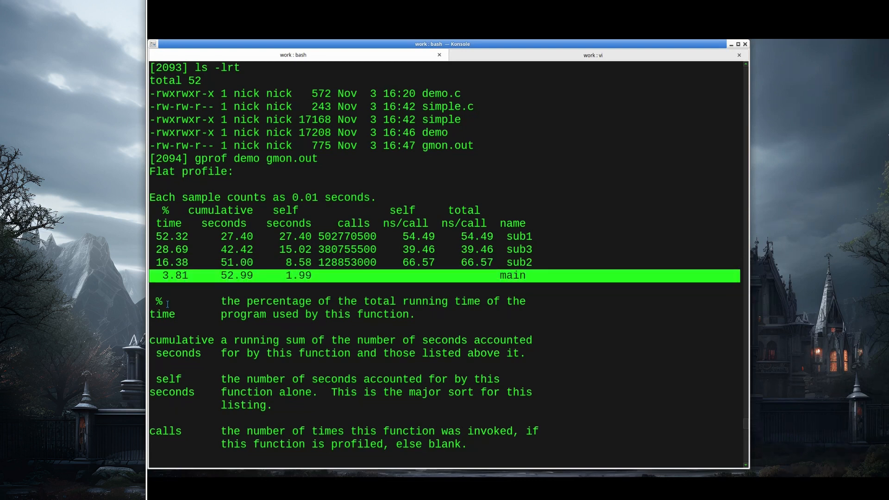
mouse_move(303, 276)
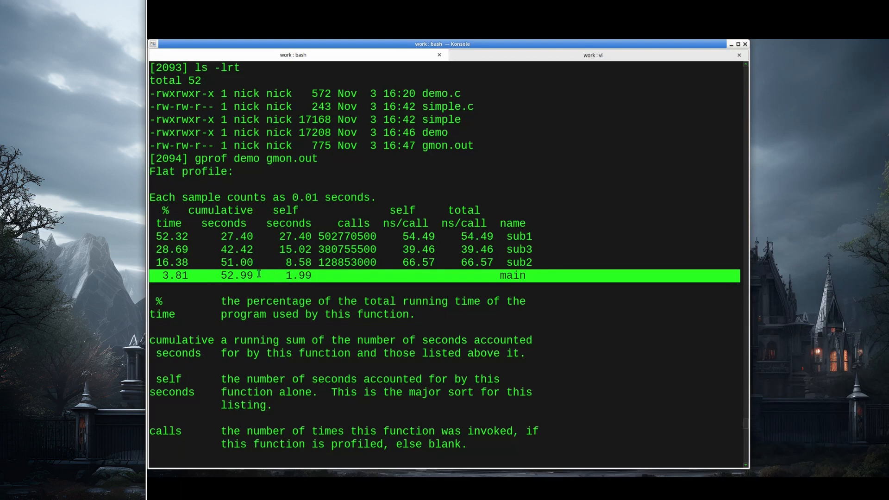
mouse_move(255, 276)
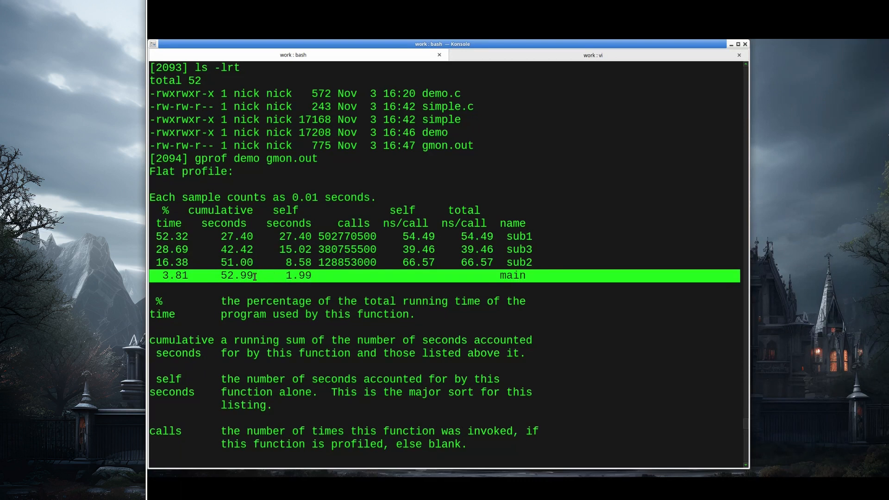
mouse_move(471, 276)
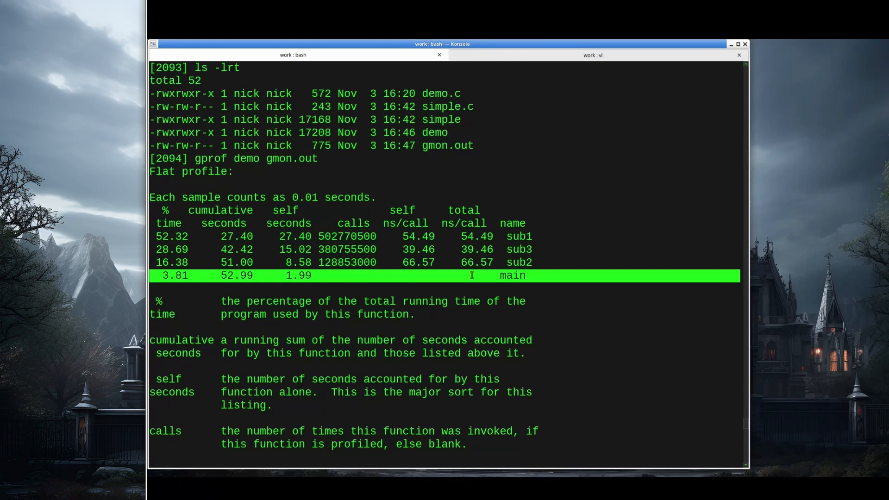
scroll(down, 3)
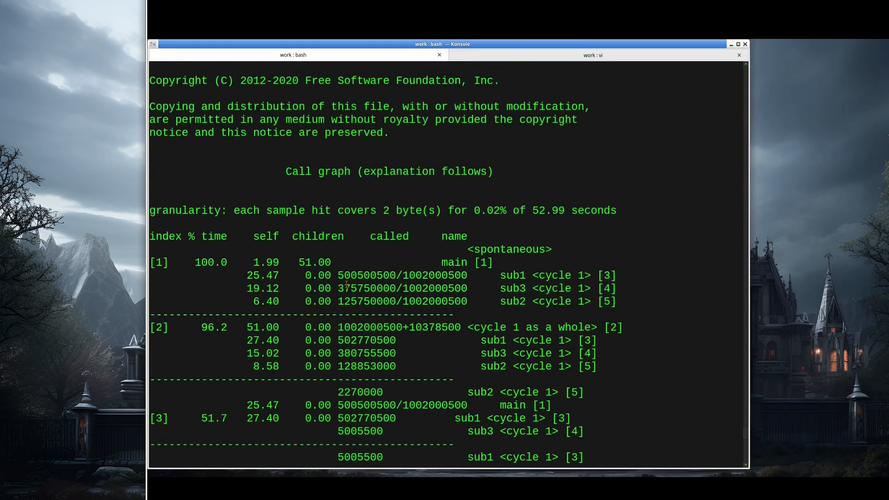
Step: Scroll to the call graph and highlight the cycle 1 as a whole line and its members
scroll(down, 3)
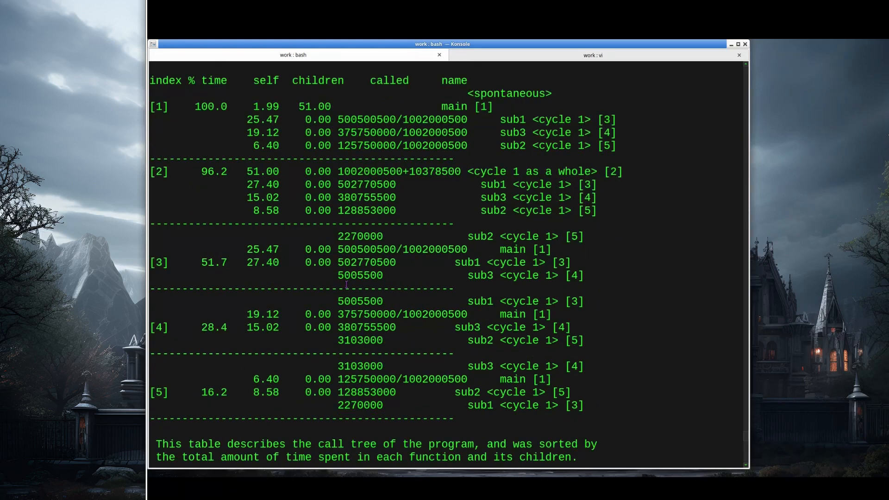
mouse_move(312, 145)
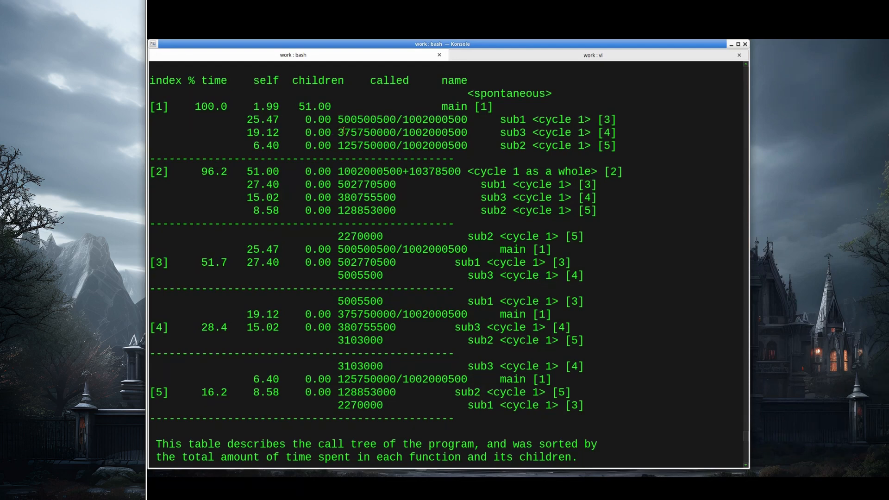
double_click(400, 133)
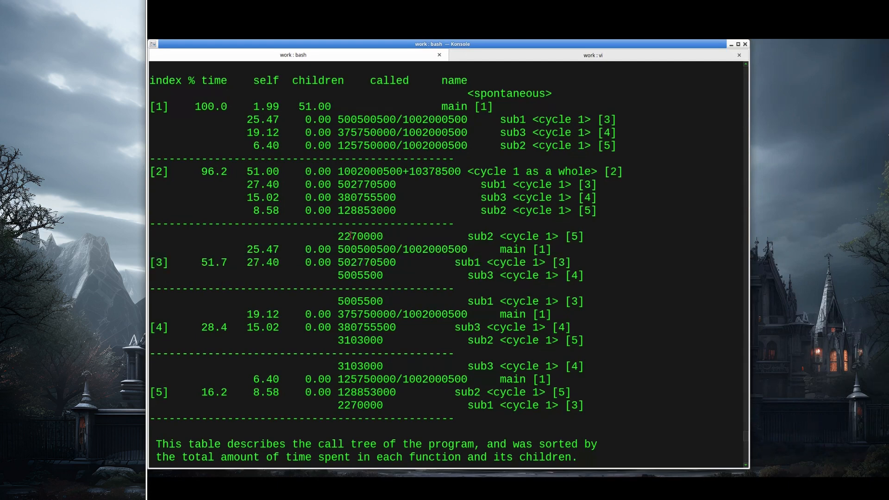
double_click(360, 236)
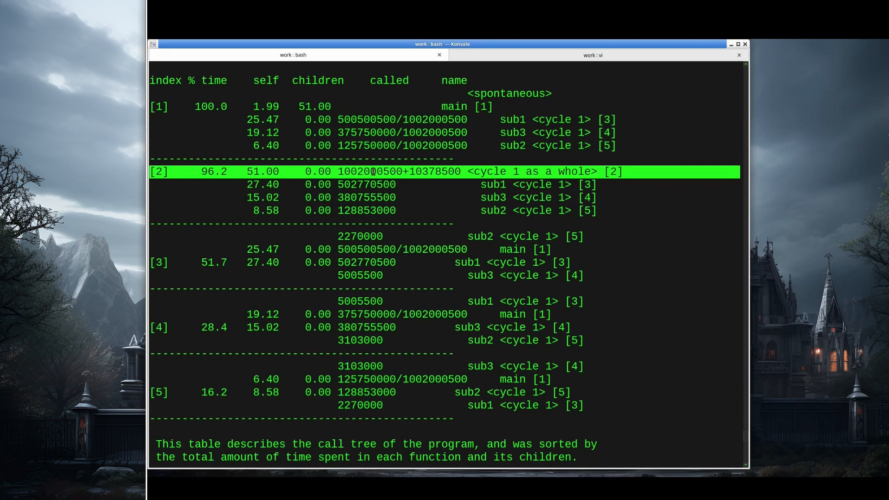
mouse_move(389, 183)
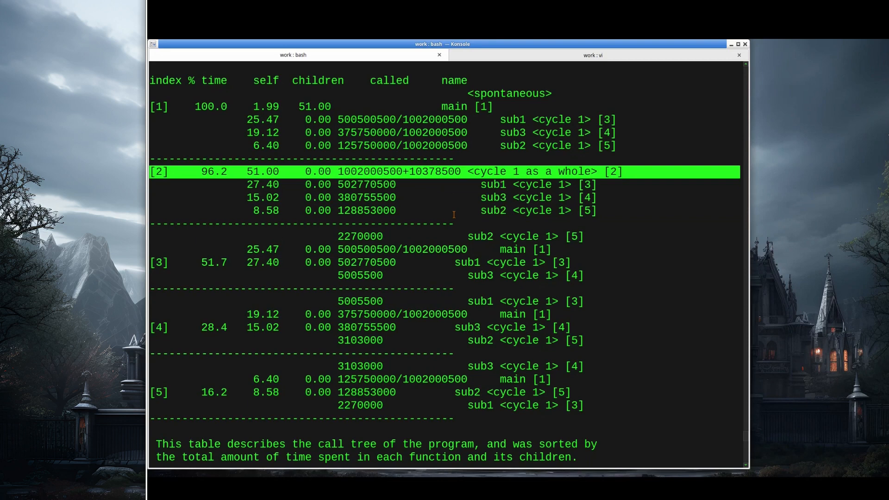
Step: Scroll down the call graph, highlighting sub3's self time of 15.02
scroll(down, 3)
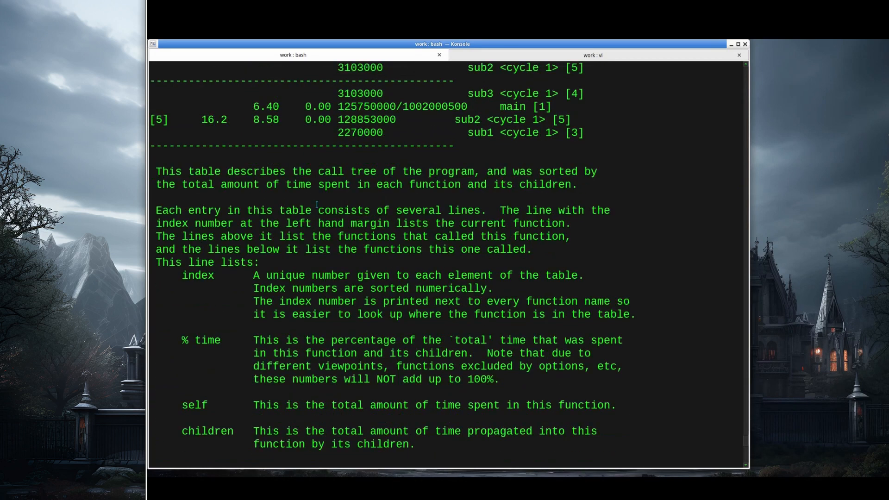
scroll(down, 3)
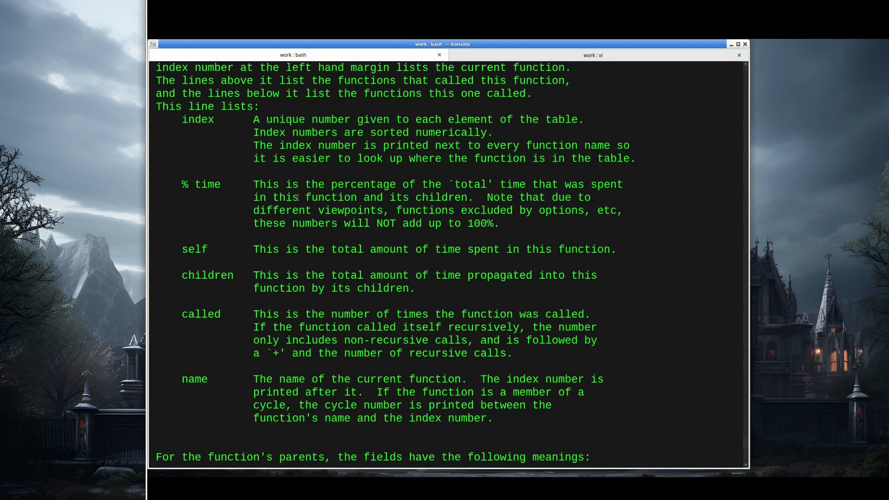
scroll(down, 3)
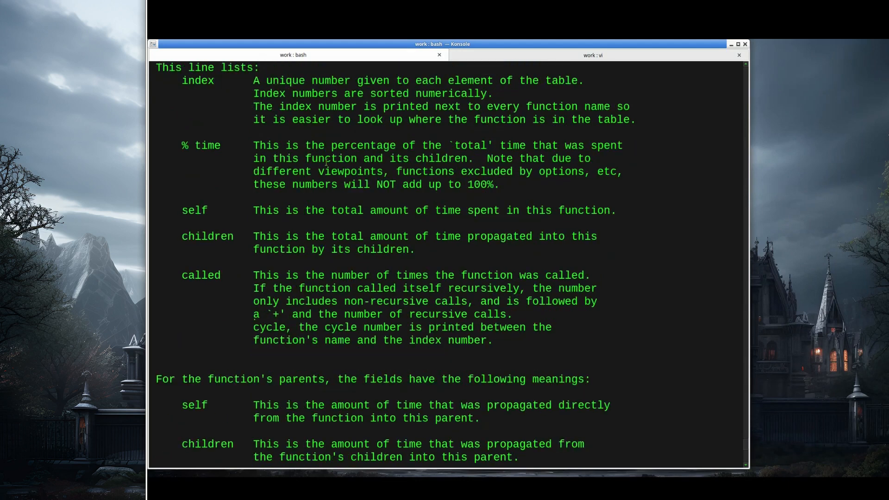
scroll(down, 3)
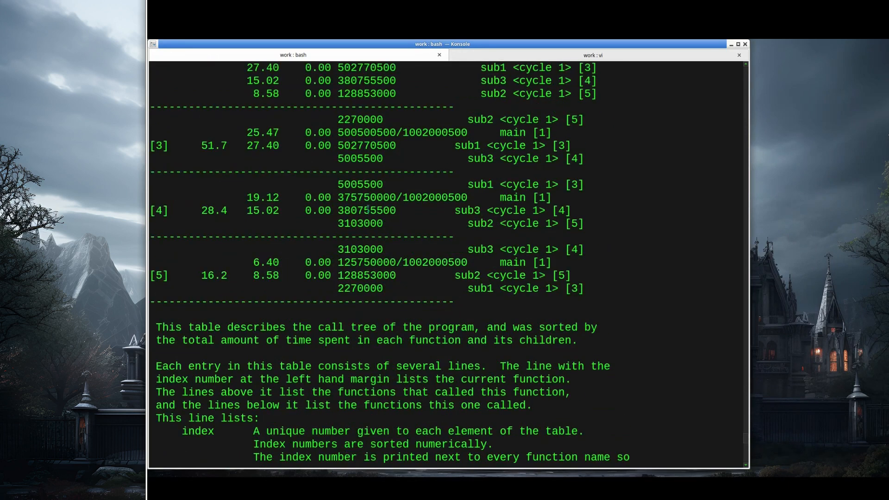
double_click(262, 210)
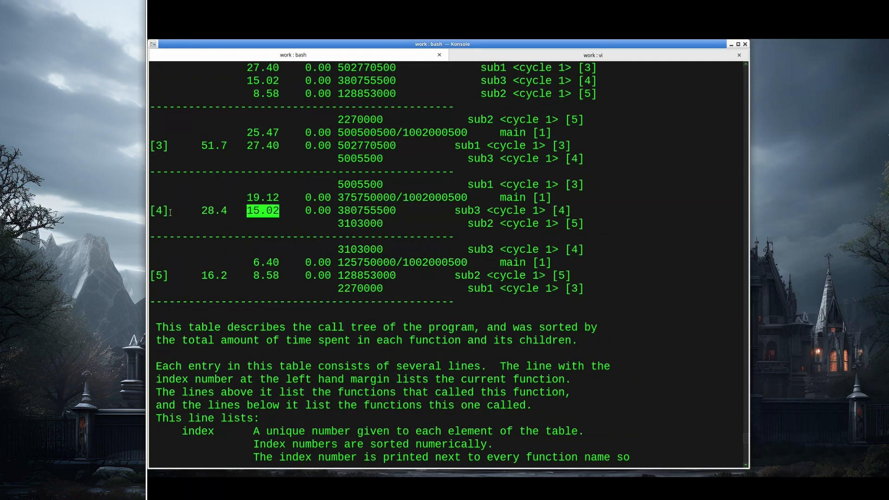
Step: Scroll on to the function index, then back up to the field descriptions
scroll(down, 3)
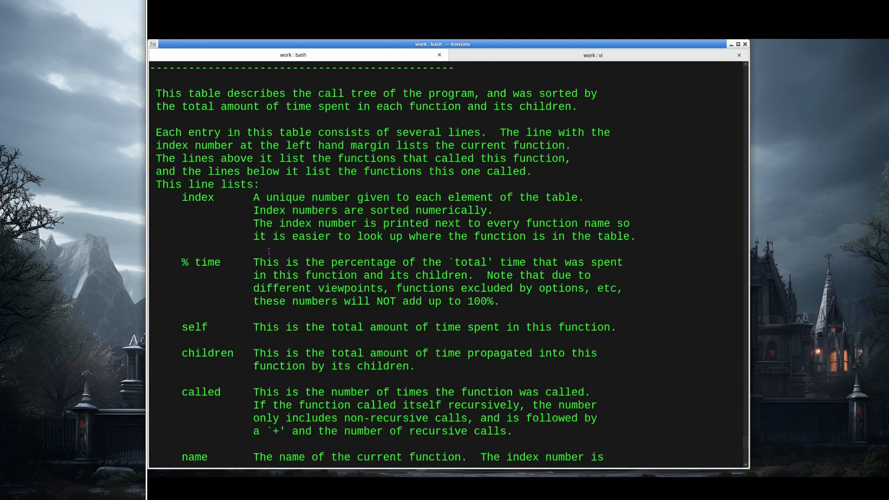
scroll(down, 3)
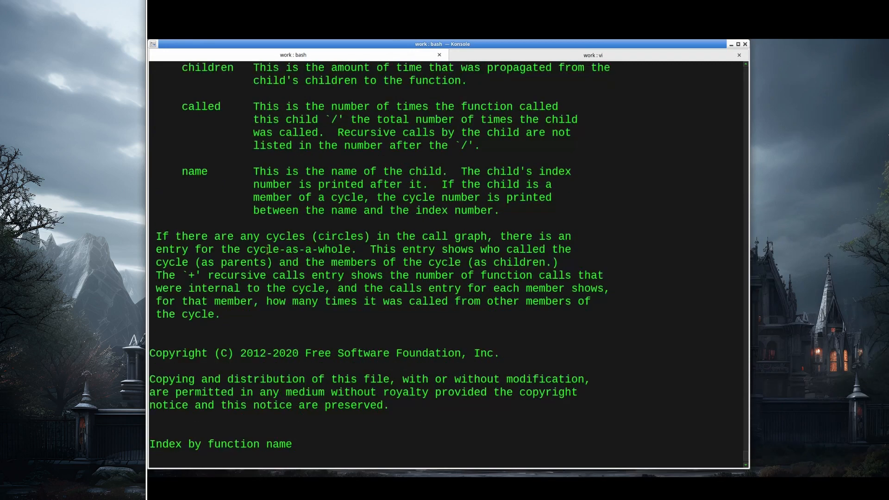
scroll(down, 3)
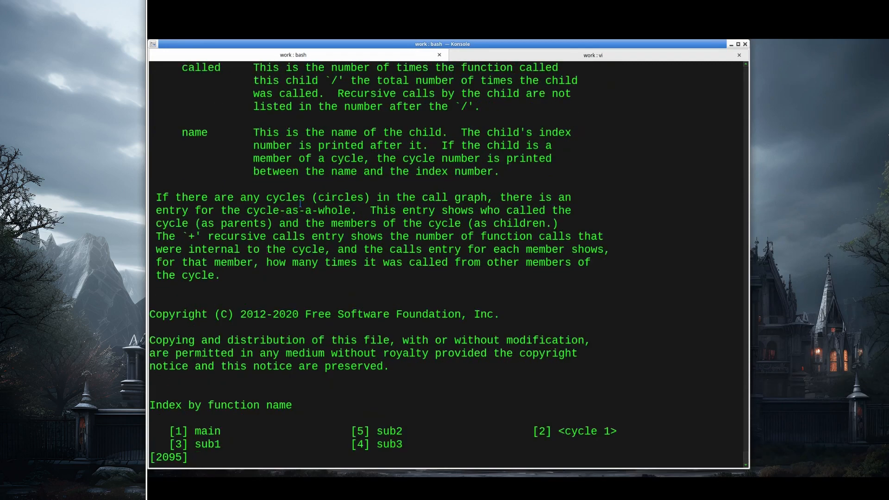
mouse_move(421, 227)
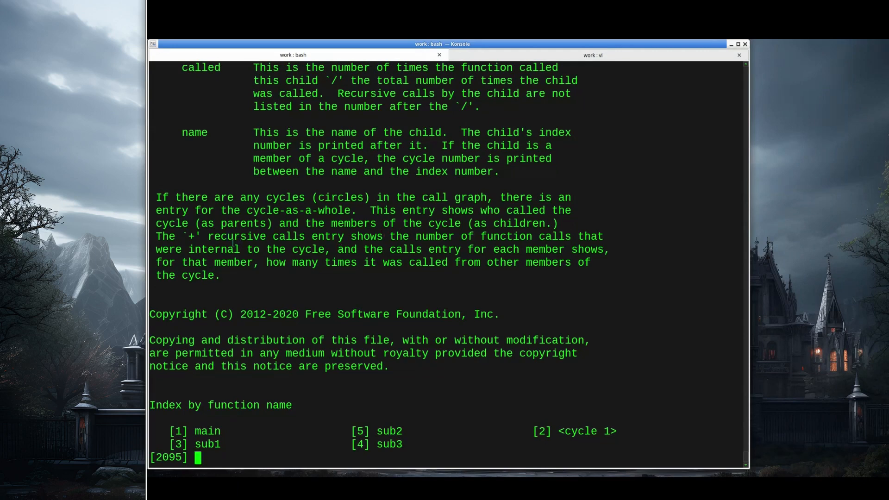
mouse_move(318, 269)
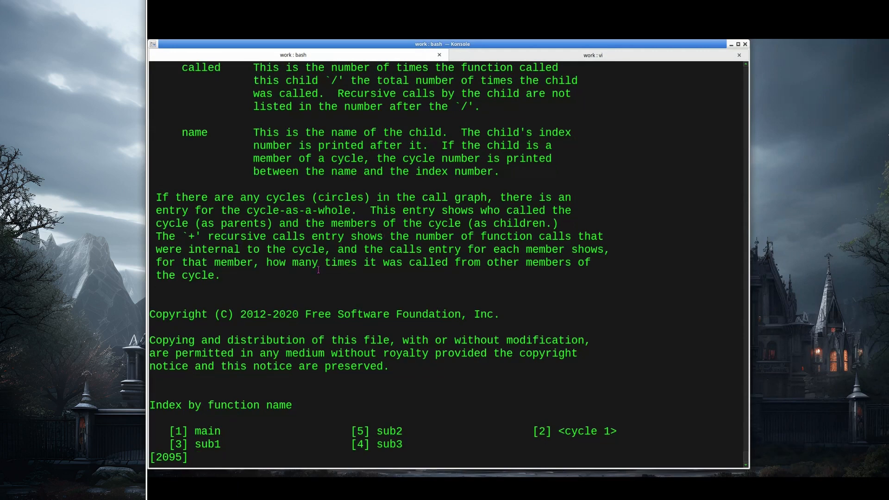
scroll(up, 3)
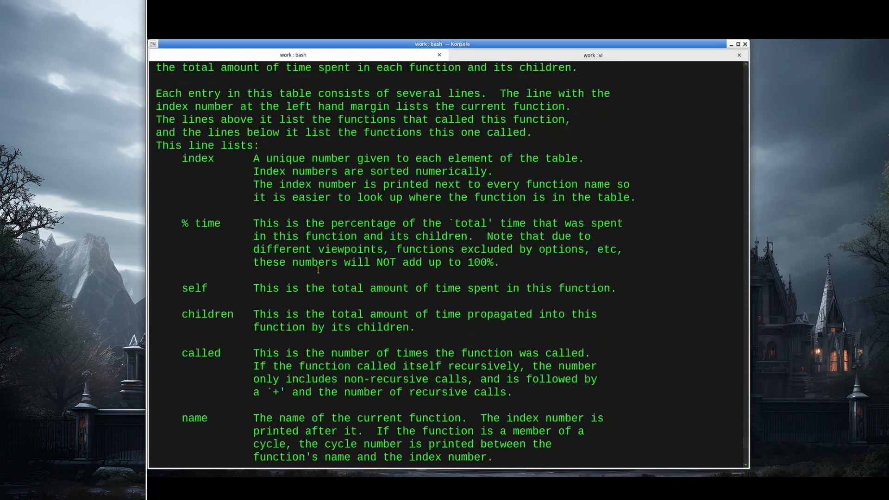